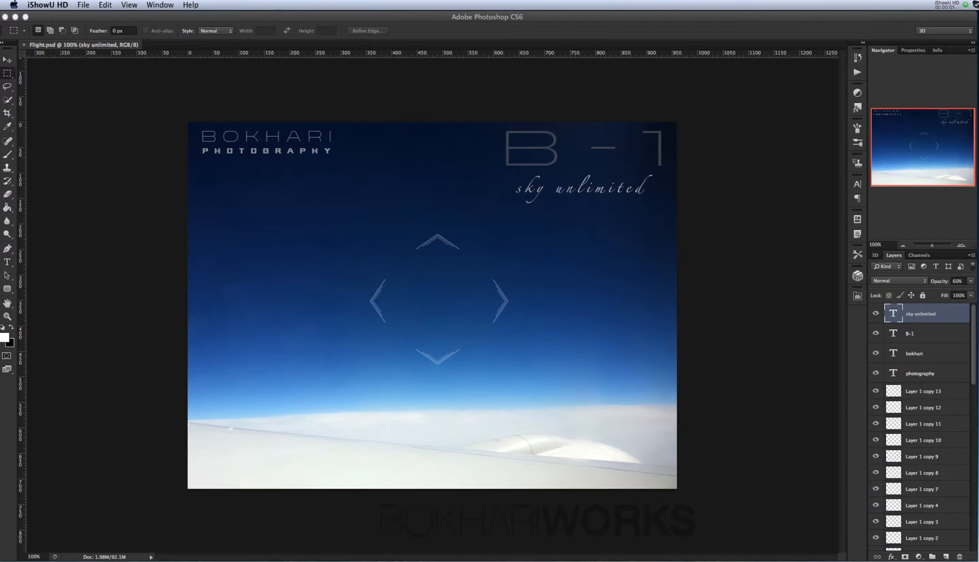
{"action": "mouse_move", "coordinate": [580, 292]}
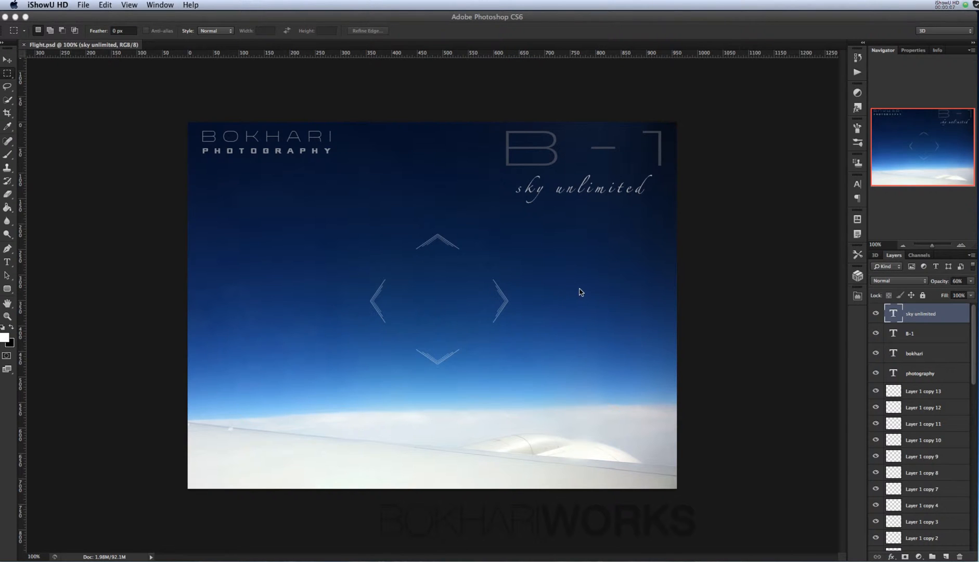
{"action": "mouse_move", "coordinate": [585, 286]}
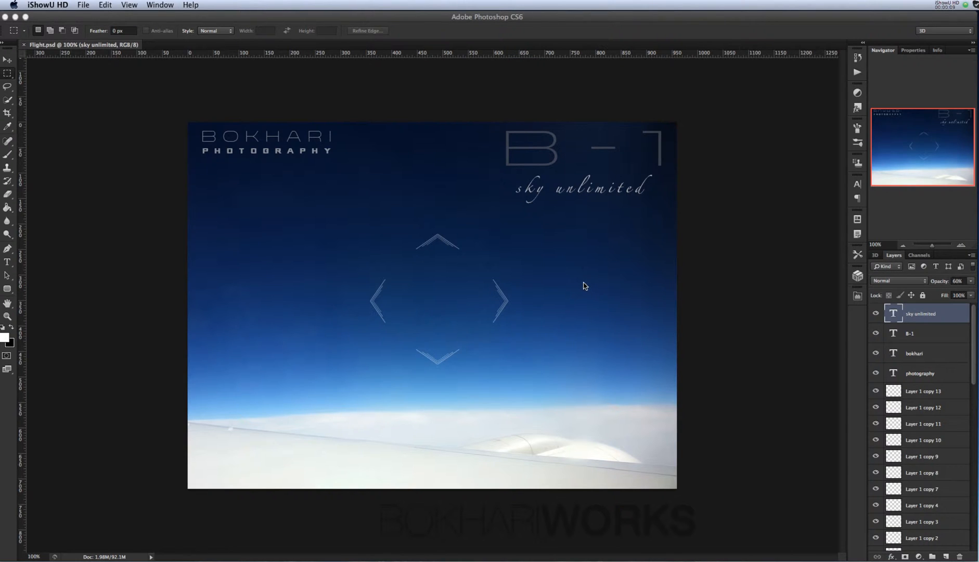
{"action": "mouse_move", "coordinate": [201, 96]}
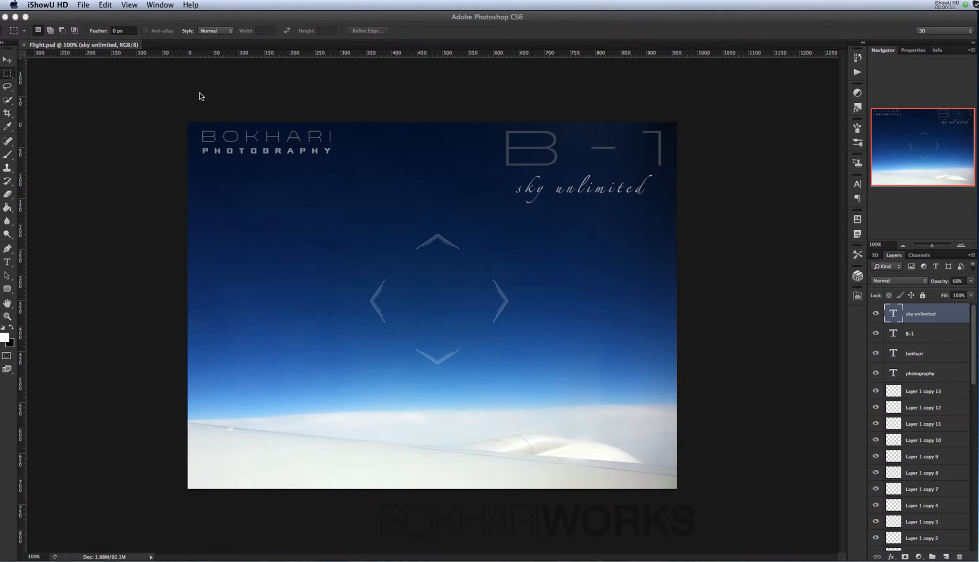
{"action": "mouse_move", "coordinate": [218, 50]}
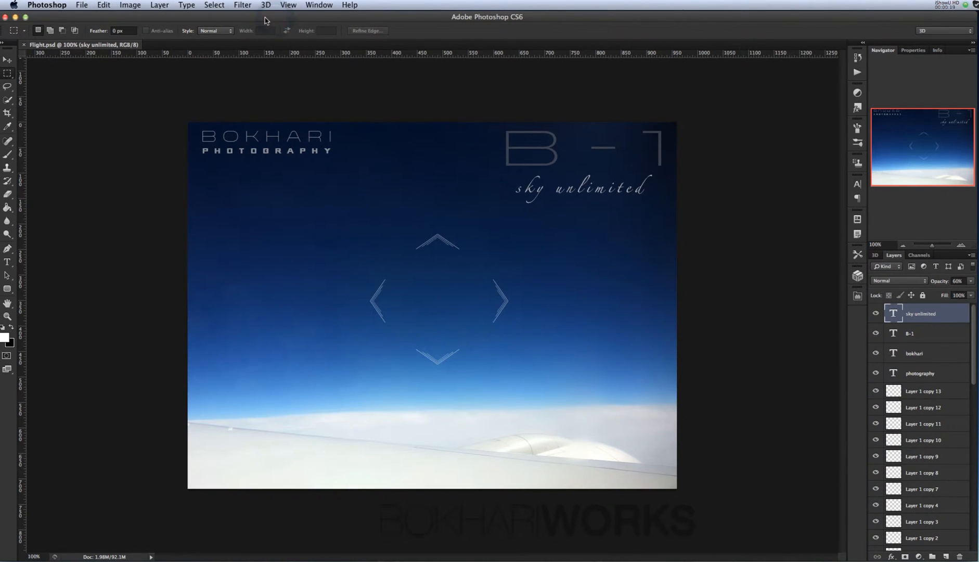
Create a new 100 × 100 px document with transparent background contents.
{"action": "left_click", "coordinate": [81, 6]}
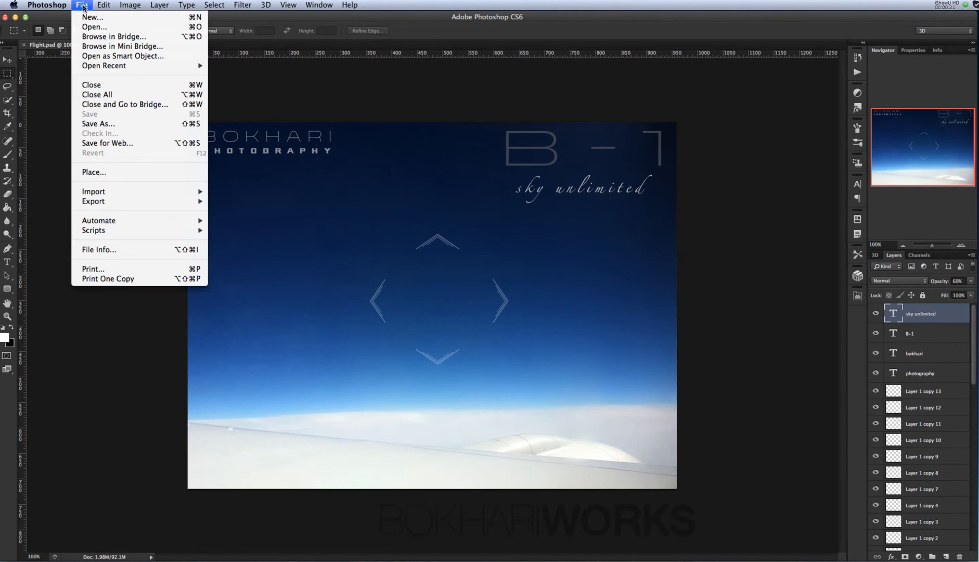
{"action": "left_click", "coordinate": [92, 17]}
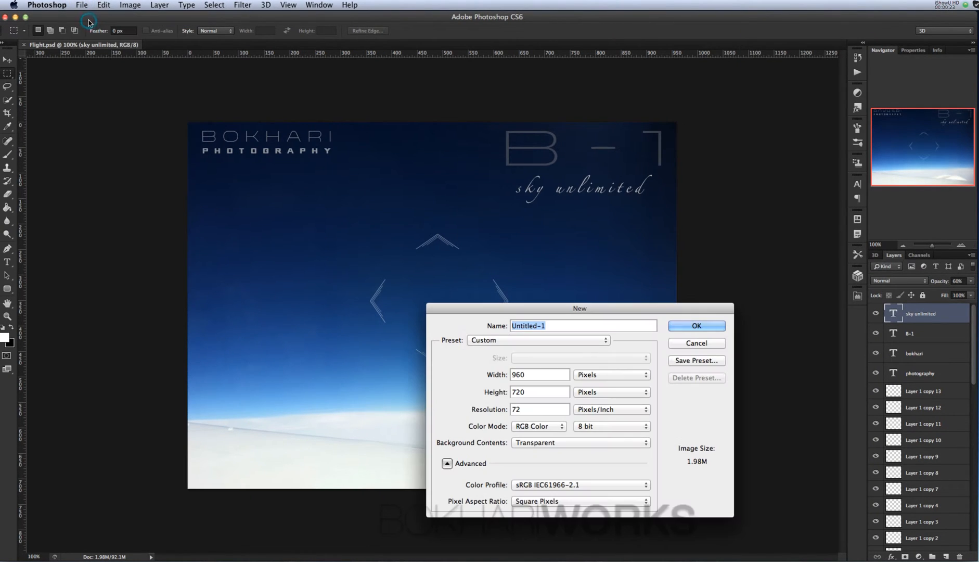
{"action": "left_click", "coordinate": [537, 375]}
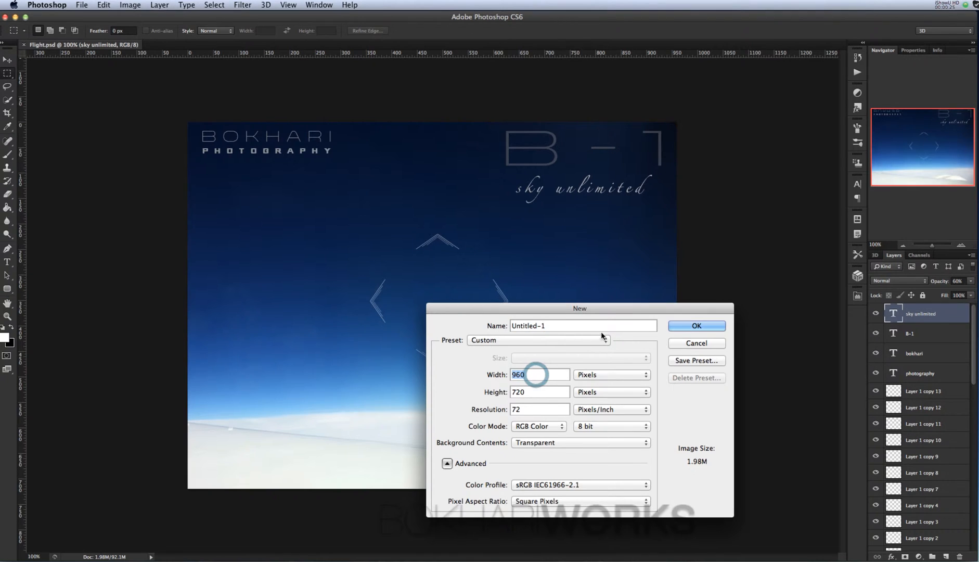
{"action": "left_click_drag", "start_coordinate": [579, 307], "coordinate": [680, 329]}
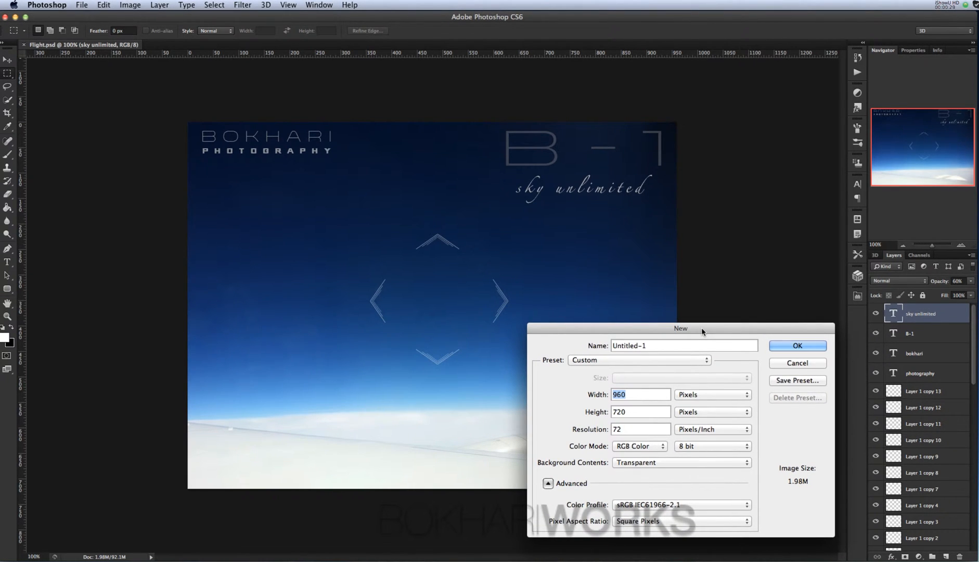
{"action": "type", "text": "100"}
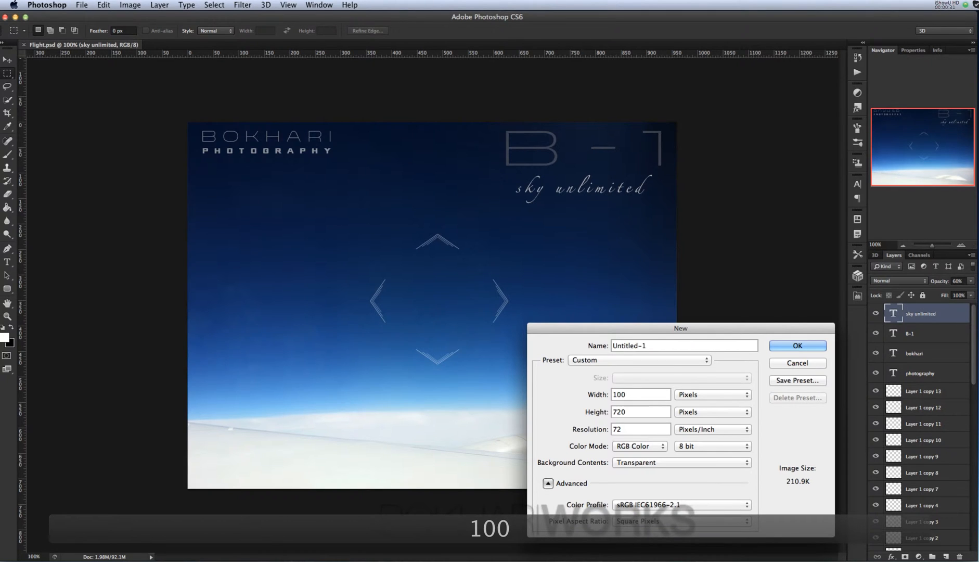
{"action": "left_click", "coordinate": [639, 411]}
{"action": "type", "text": "100"}
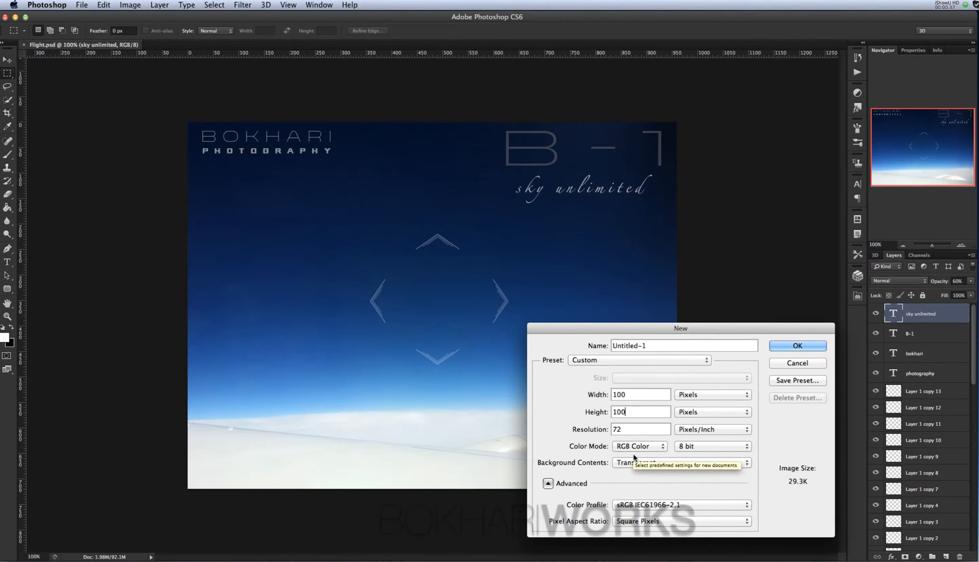
{"action": "mouse_move", "coordinate": [623, 467]}
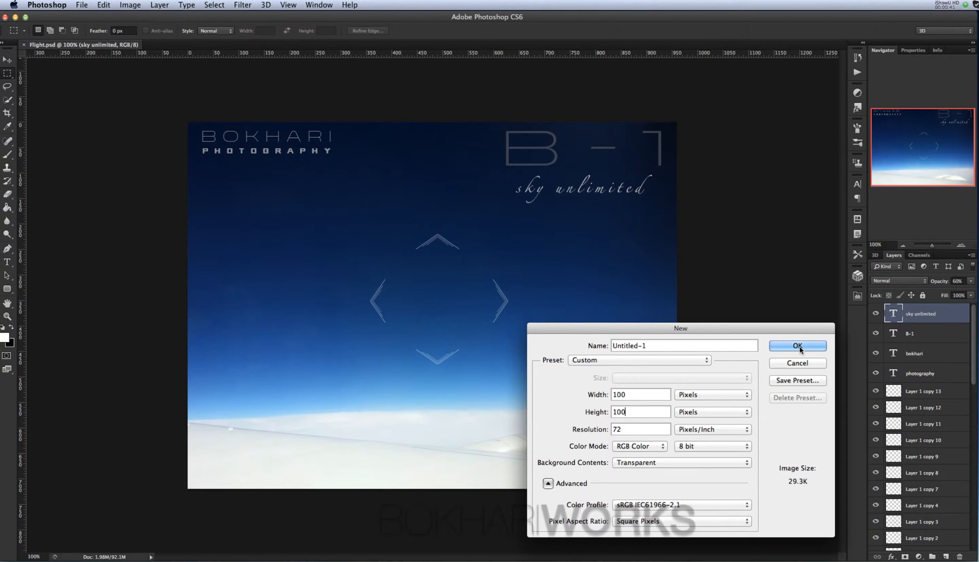
{"action": "left_click", "coordinate": [797, 345]}
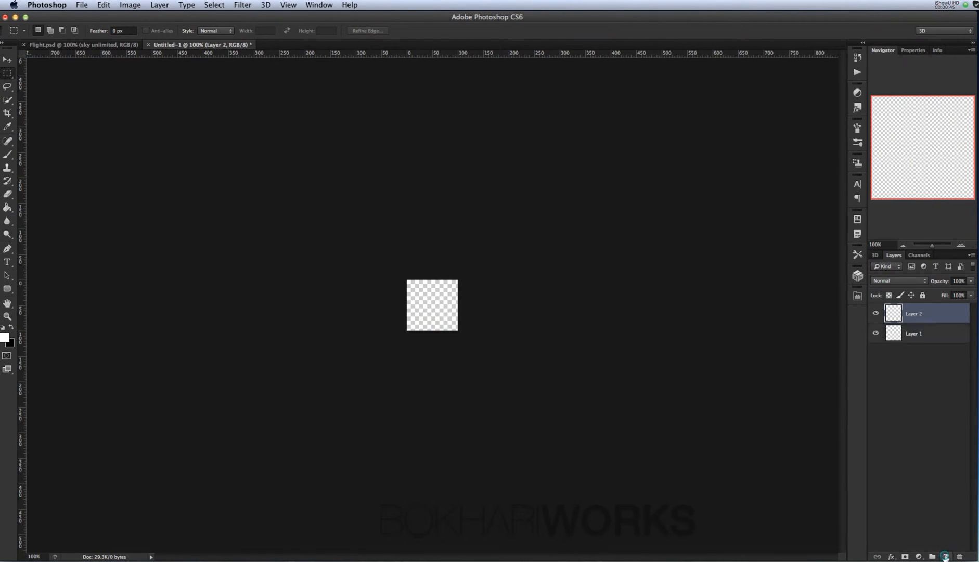
{"action": "mouse_move", "coordinate": [12, 330]}
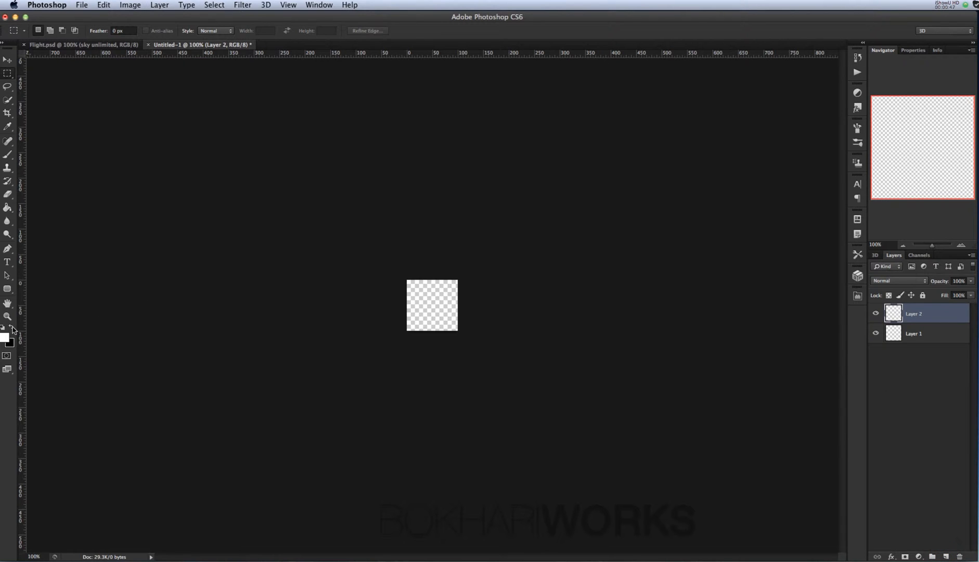
Fill Layer 2 solid black, then add an empty Layer 3 above it.
{"action": "left_click", "coordinate": [431, 305]}
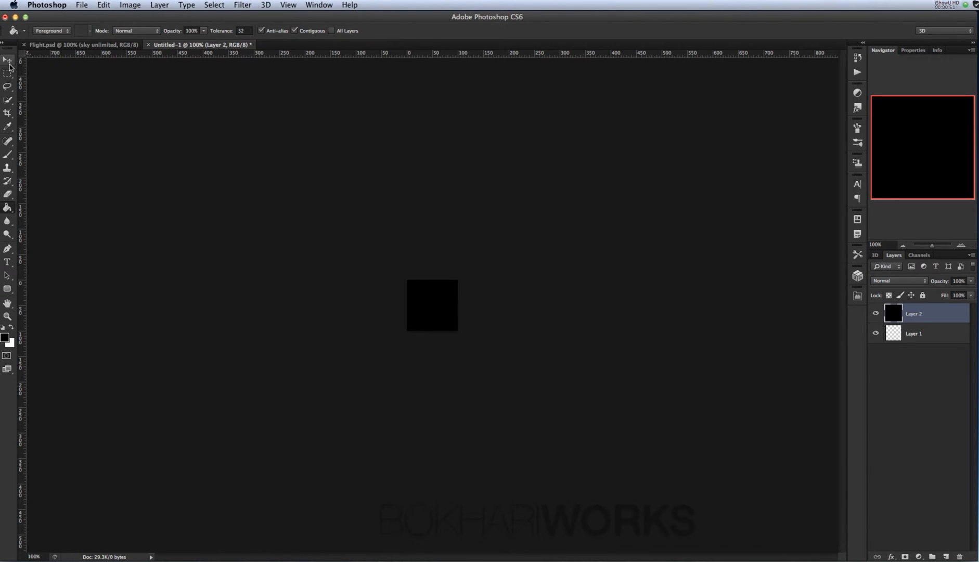
{"action": "left_click", "coordinate": [8, 59]}
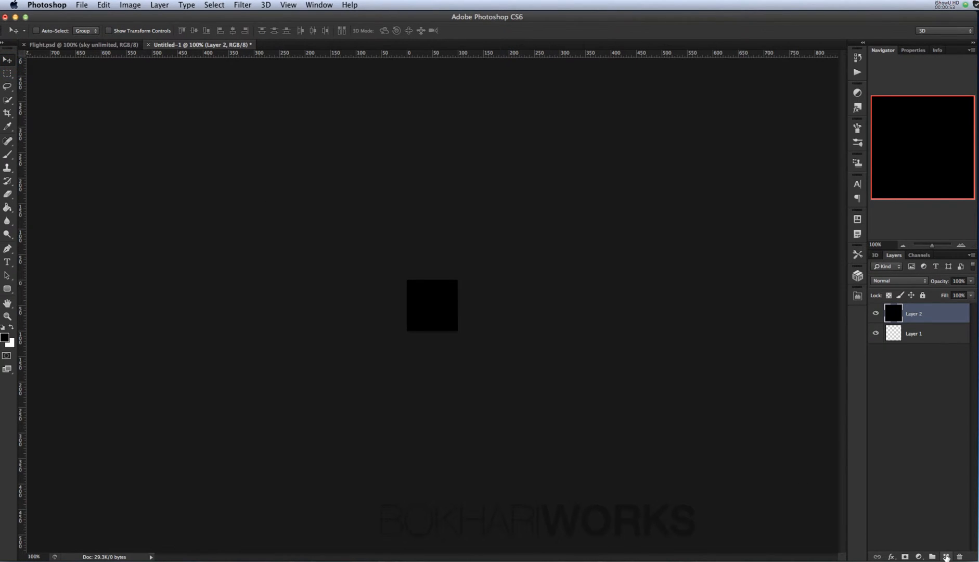
{"action": "left_click", "coordinate": [950, 557]}
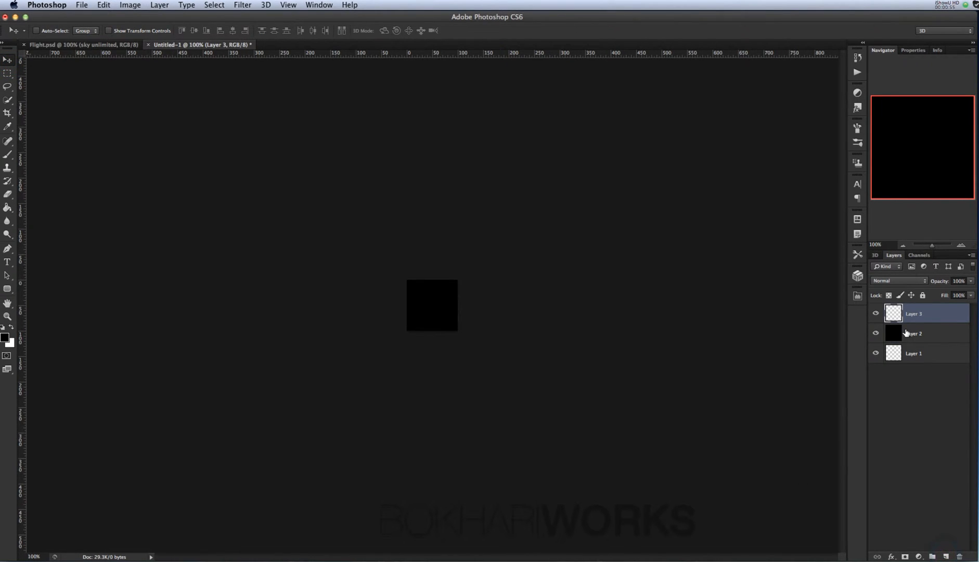
{"action": "mouse_move", "coordinate": [315, 264]}
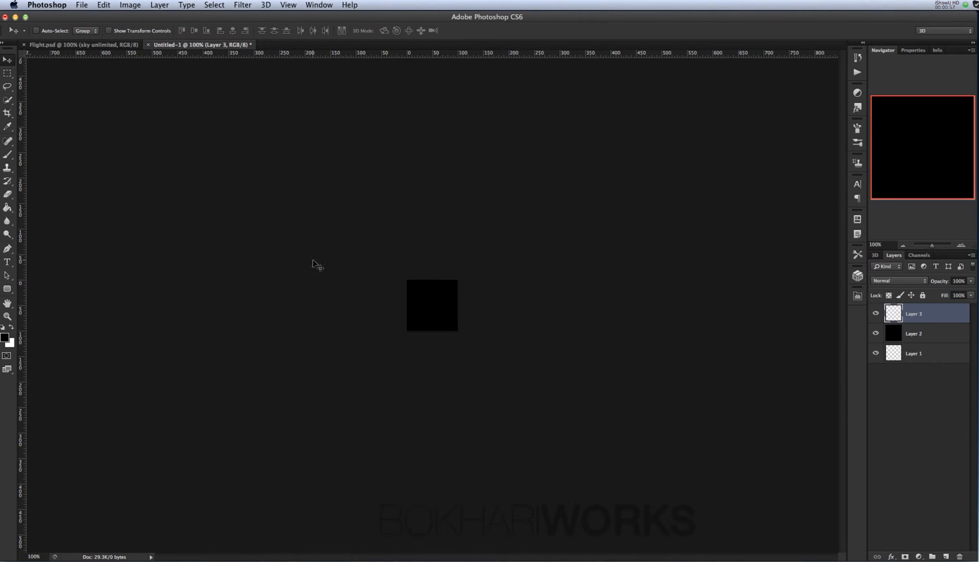
{"action": "mouse_move", "coordinate": [113, 153]}
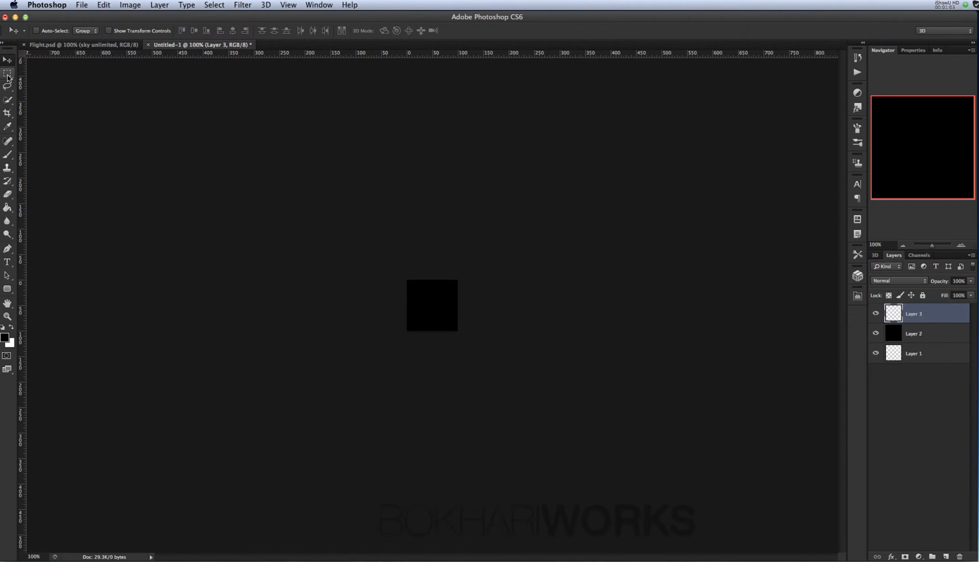
{"action": "mouse_move", "coordinate": [8, 77]}
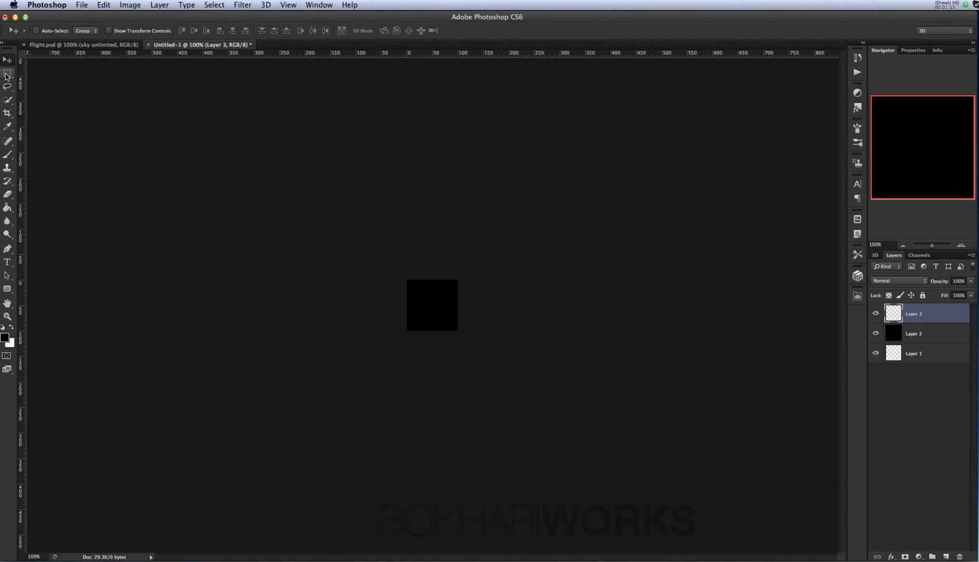
Marquee-select a thin vertical strip near the top centre of the black square.
{"action": "left_click", "coordinate": [8, 75]}
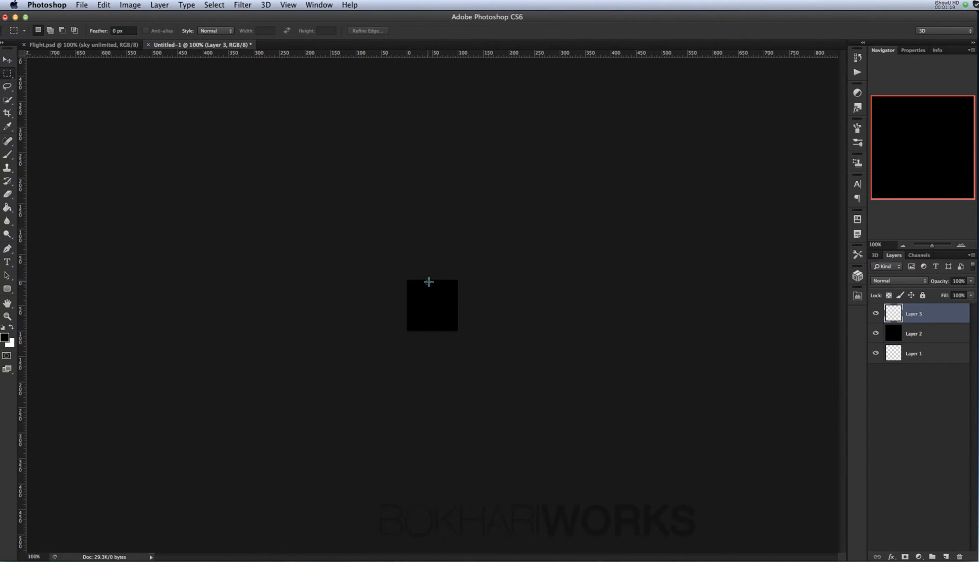
{"action": "left_click_drag", "start_coordinate": [429, 282], "coordinate": [429, 315]}
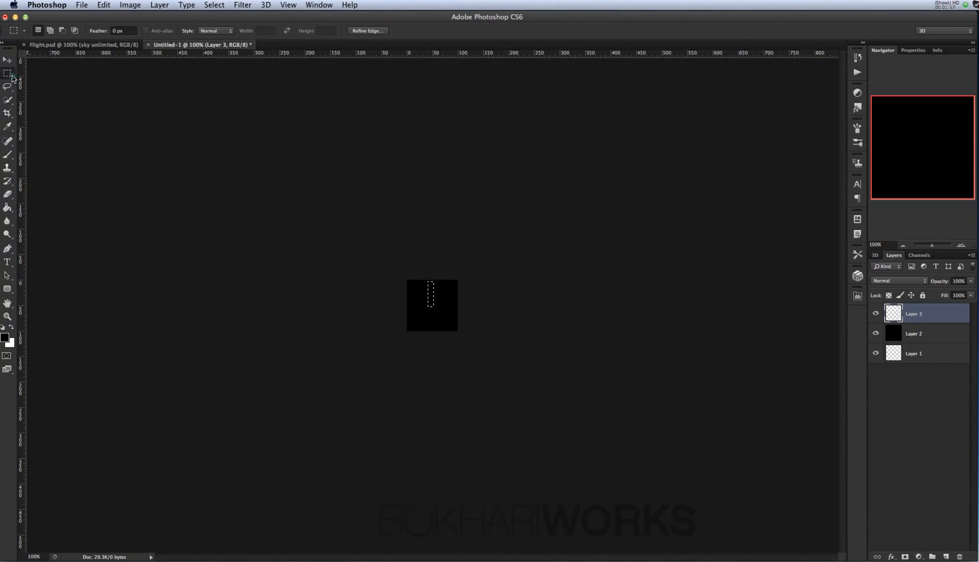
{"action": "mouse_move", "coordinate": [8, 74]}
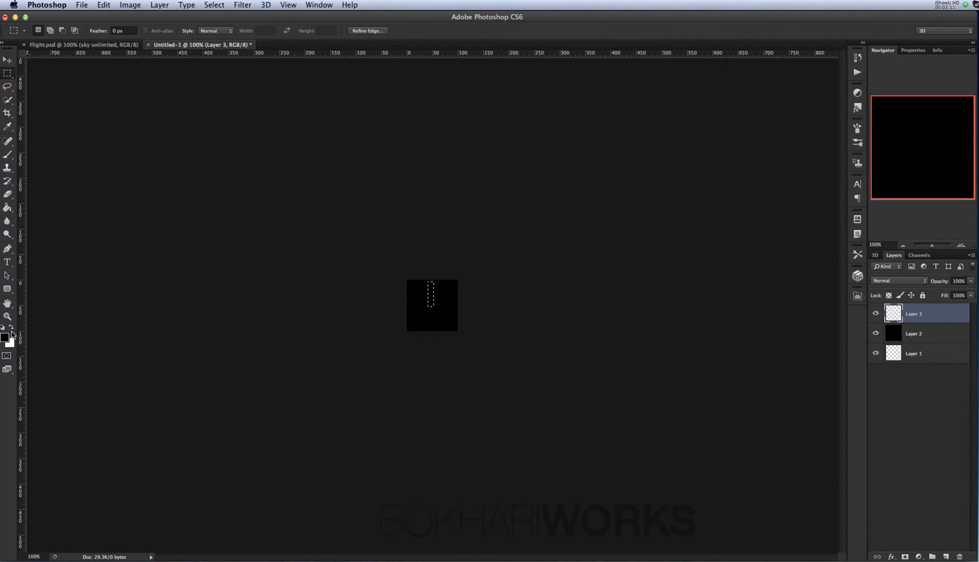
Fill the thin selection with white on Layer 3 and zoom in on the square.
{"action": "left_click", "coordinate": [8, 207]}
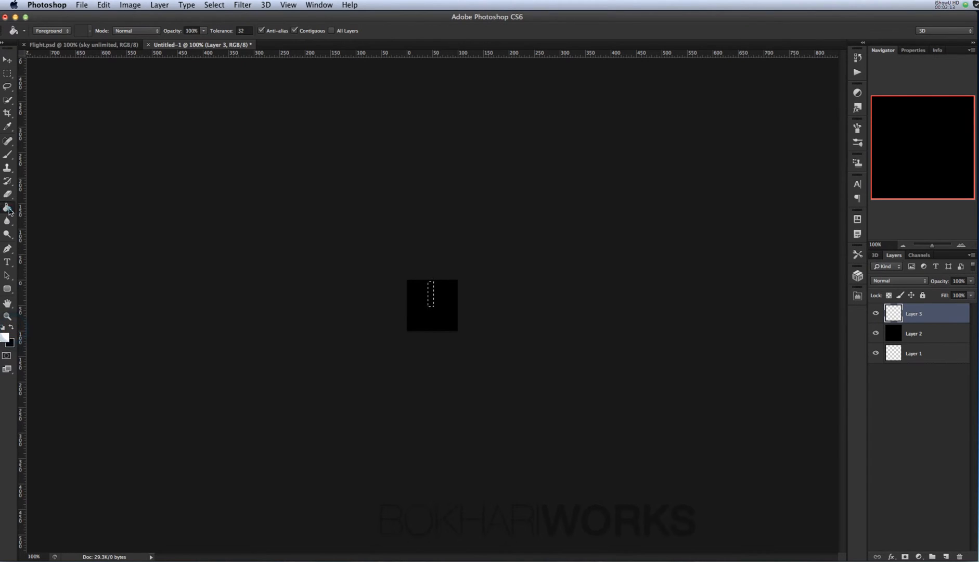
{"action": "left_click", "coordinate": [430, 290]}
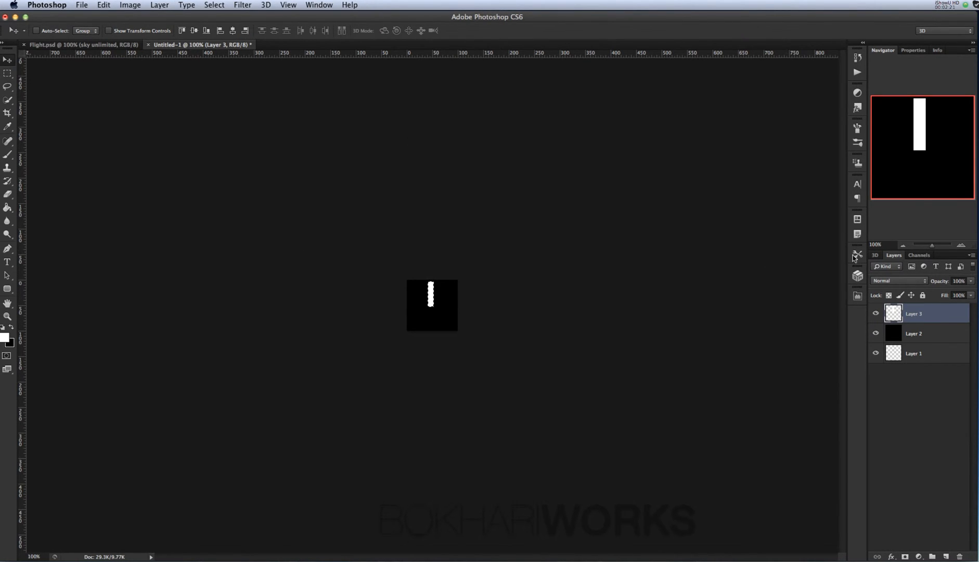
{"action": "left_click", "coordinate": [962, 245]}
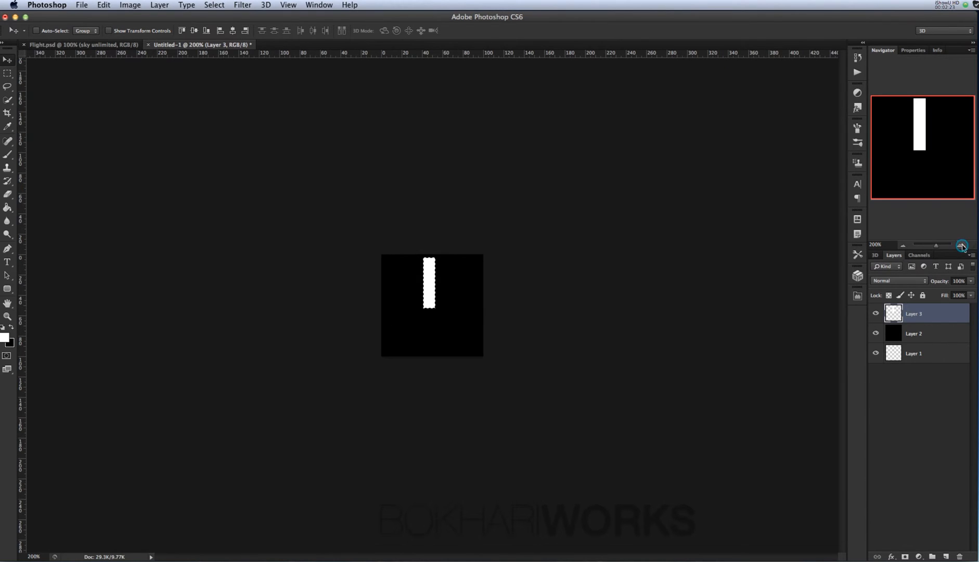
{"action": "left_click", "coordinate": [961, 244]}
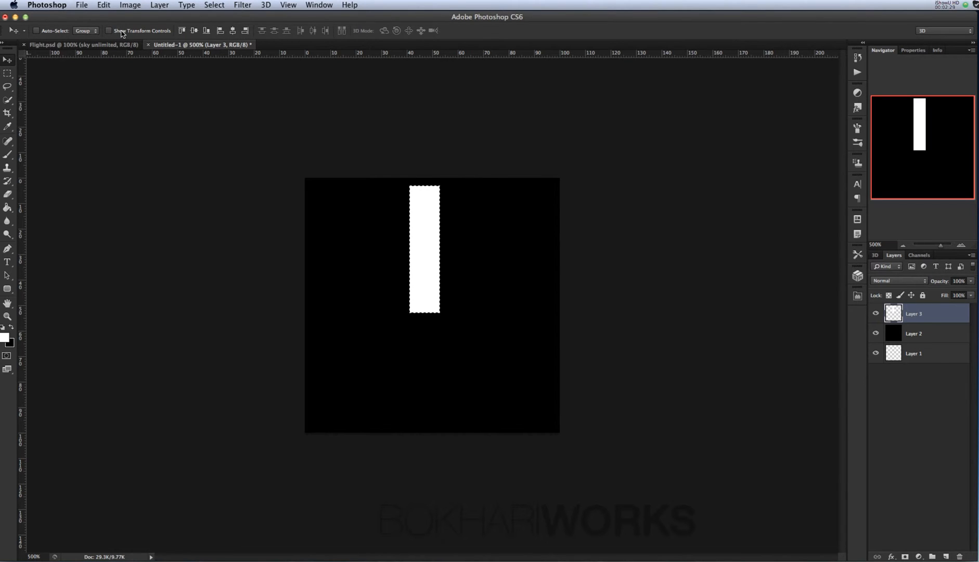
With transform controls shown, squeeze the white bar to about 2 px wide.
{"action": "left_click", "coordinate": [109, 30]}
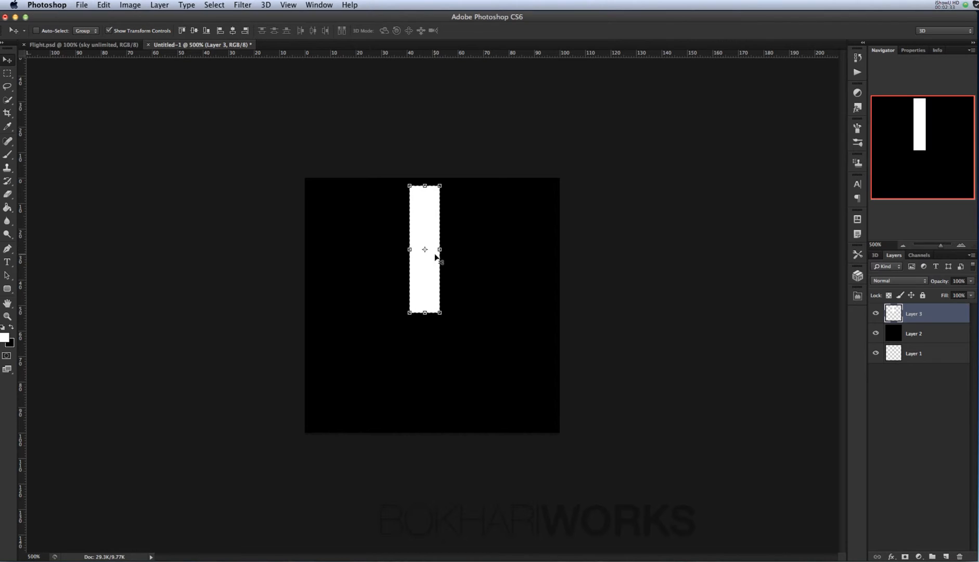
{"action": "mouse_move", "coordinate": [439, 271]}
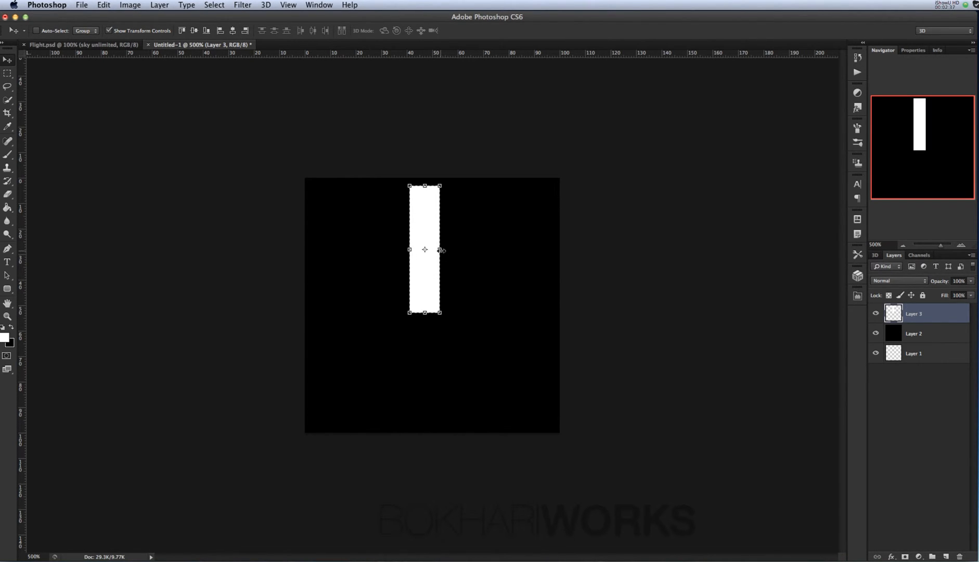
{"action": "left_click_drag", "start_coordinate": [441, 249], "coordinate": [432, 249]}
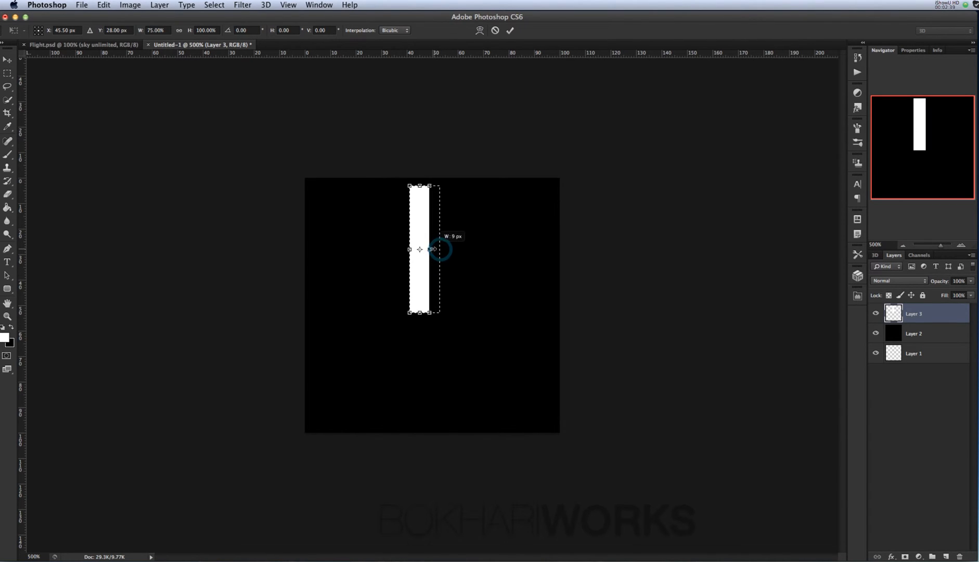
{"action": "left_click_drag", "start_coordinate": [439, 248], "coordinate": [411, 249]}
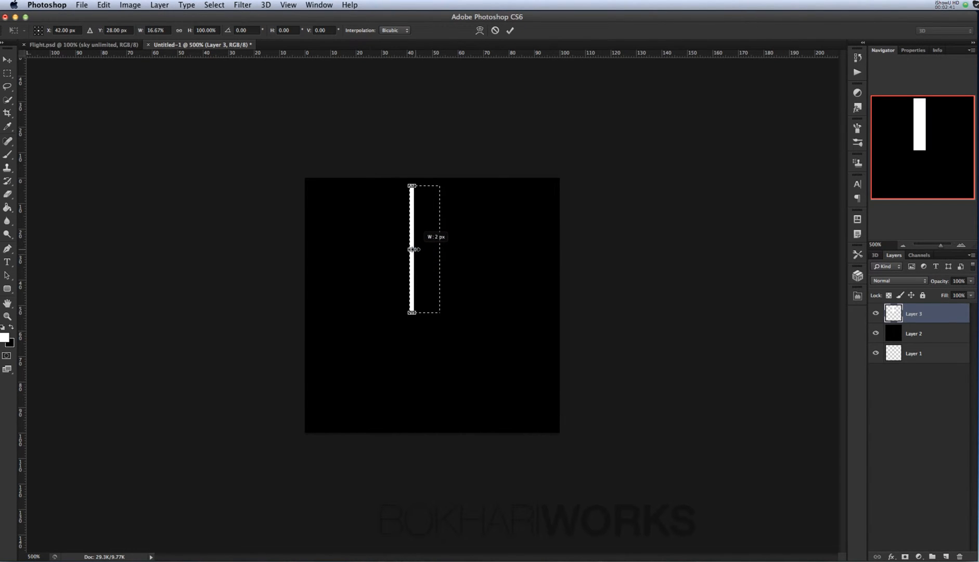
{"action": "left_click_drag", "start_coordinate": [411, 250], "coordinate": [410, 250]}
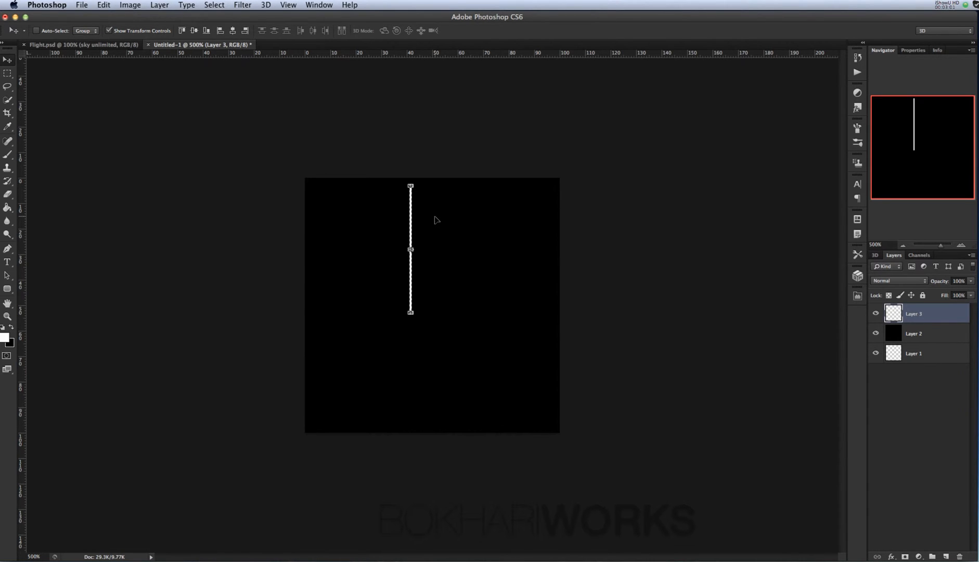
{"action": "mouse_move", "coordinate": [262, 79]}
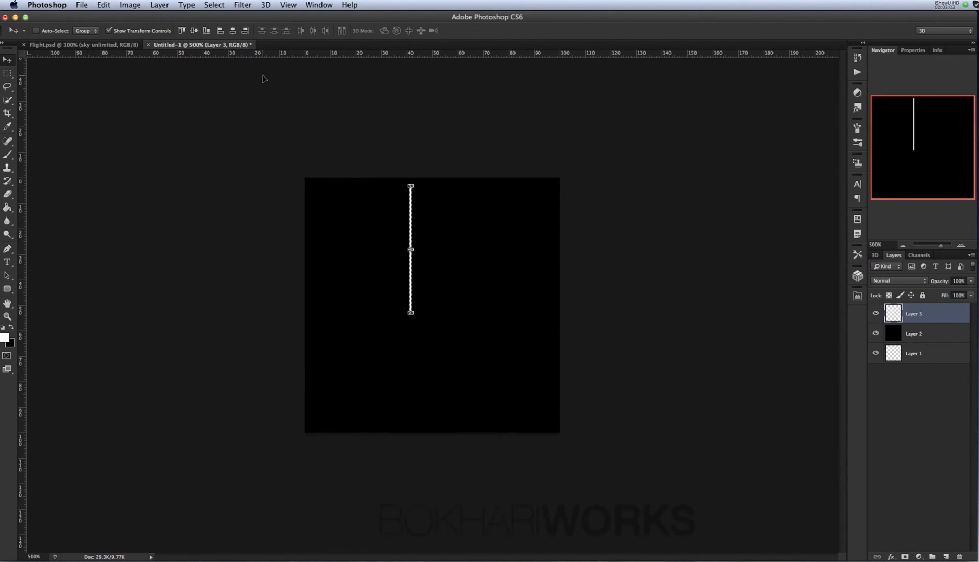
{"action": "mouse_move", "coordinate": [451, 231]}
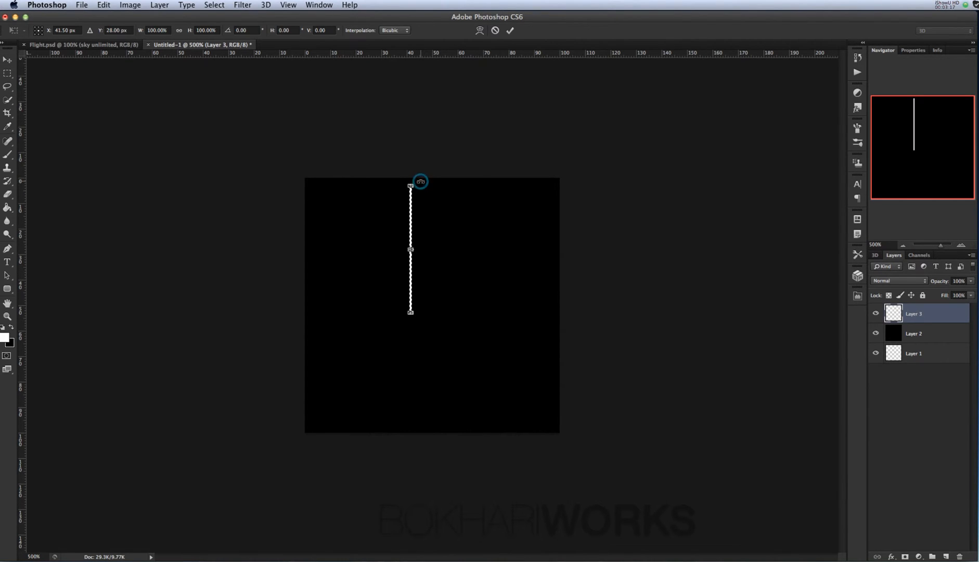
Rotate the thin line 35 degrees, hide transform controls and view at actual size.
{"action": "left_click", "coordinate": [243, 30]}
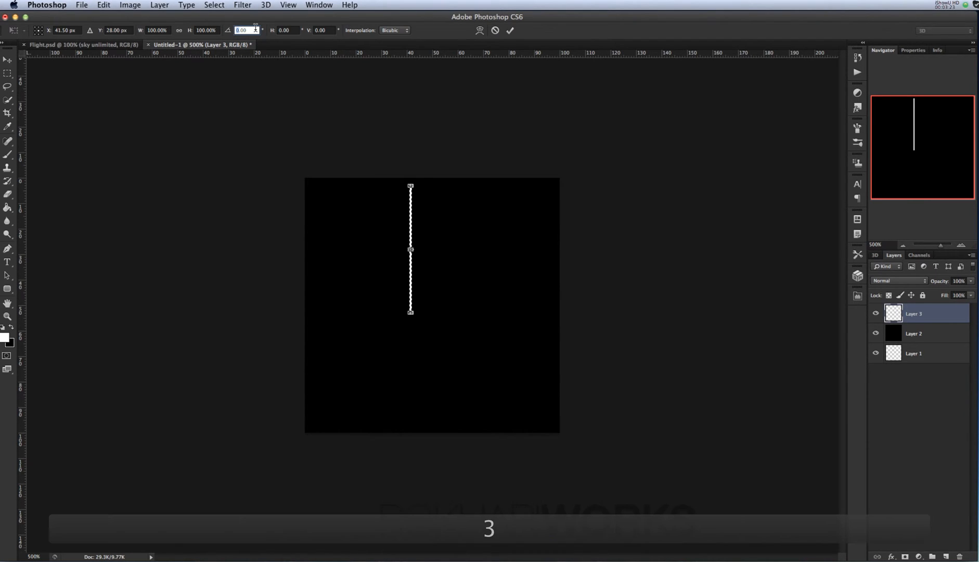
{"action": "type", "text": "35"}
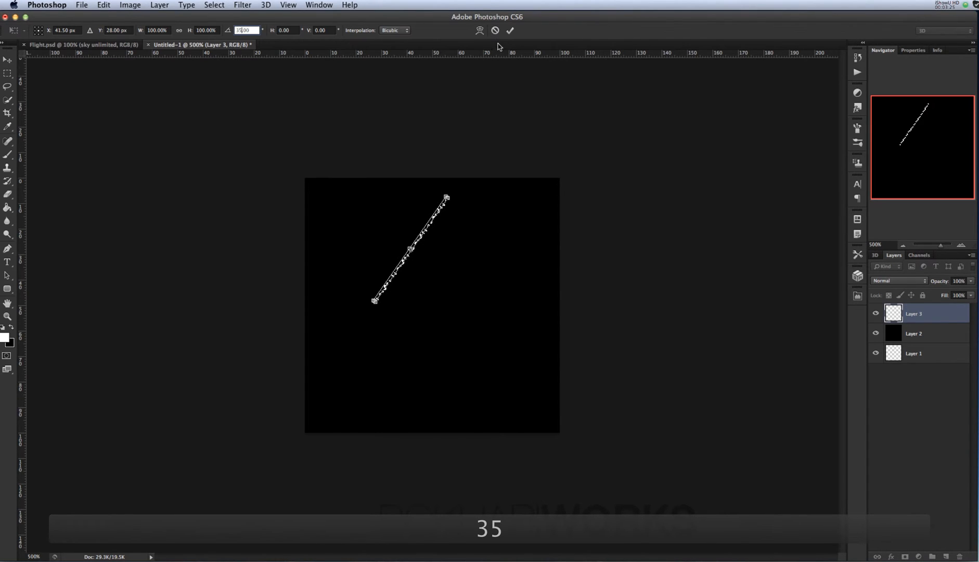
{"action": "left_click", "coordinate": [509, 31]}
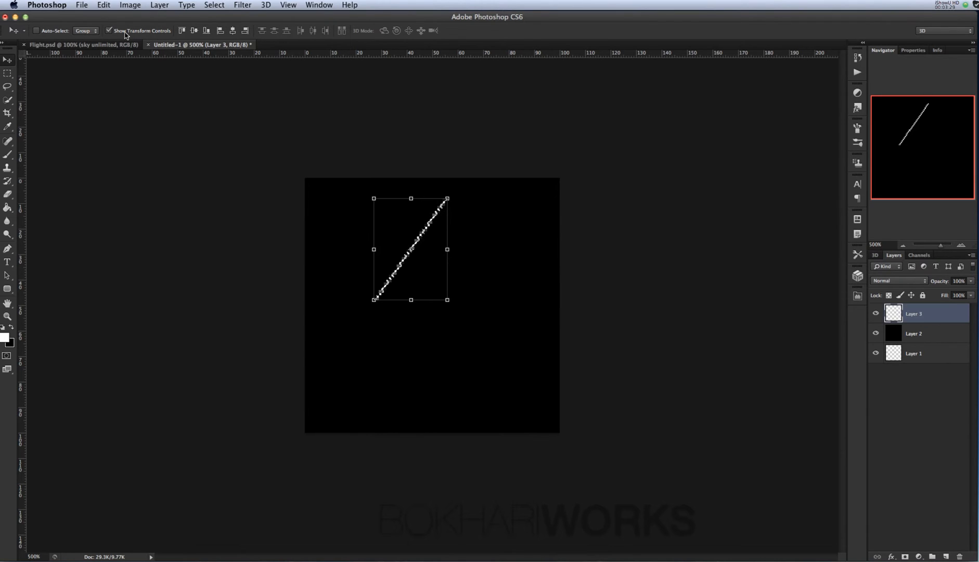
{"action": "left_click", "coordinate": [109, 30]}
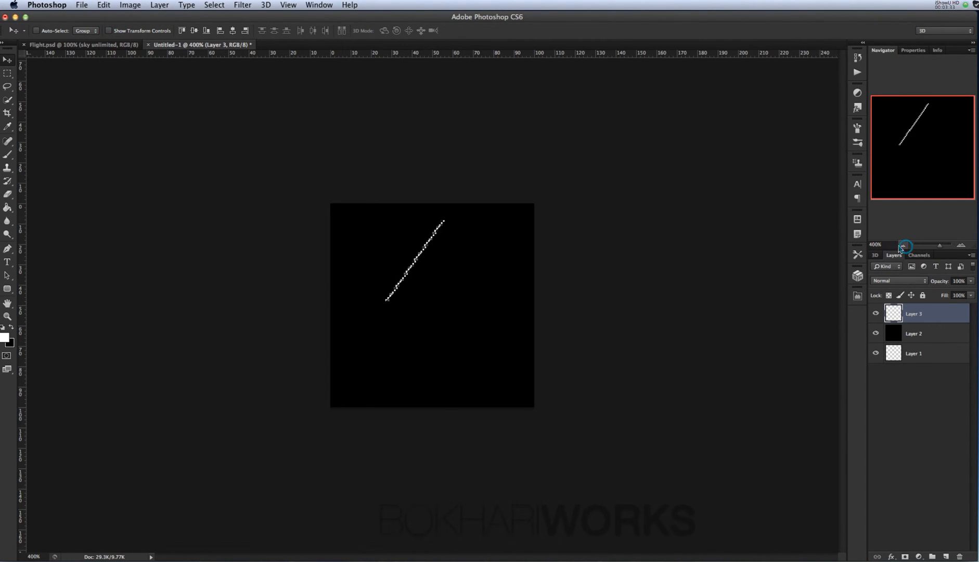
{"action": "left_click", "coordinate": [902, 246]}
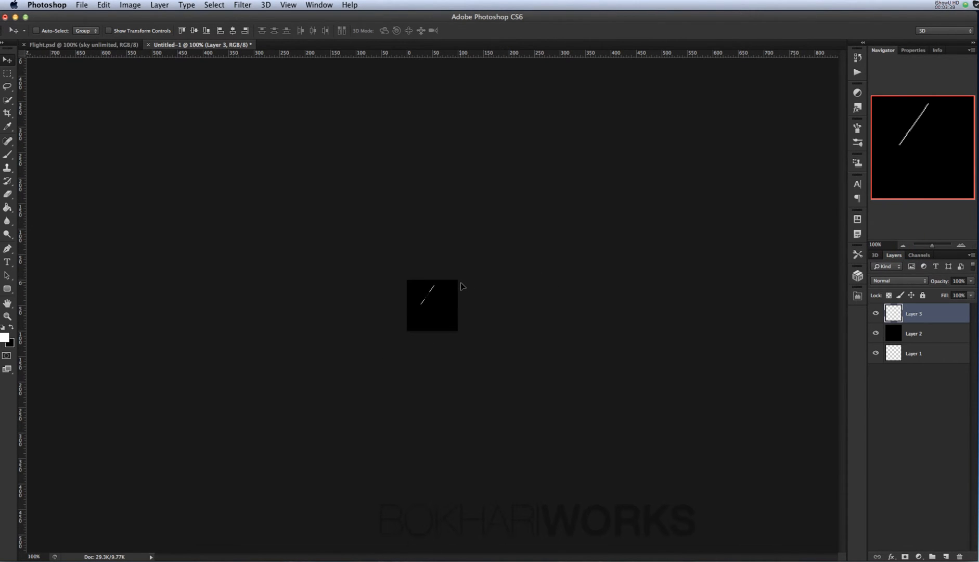
{"action": "key", "text": "cmd+d"}
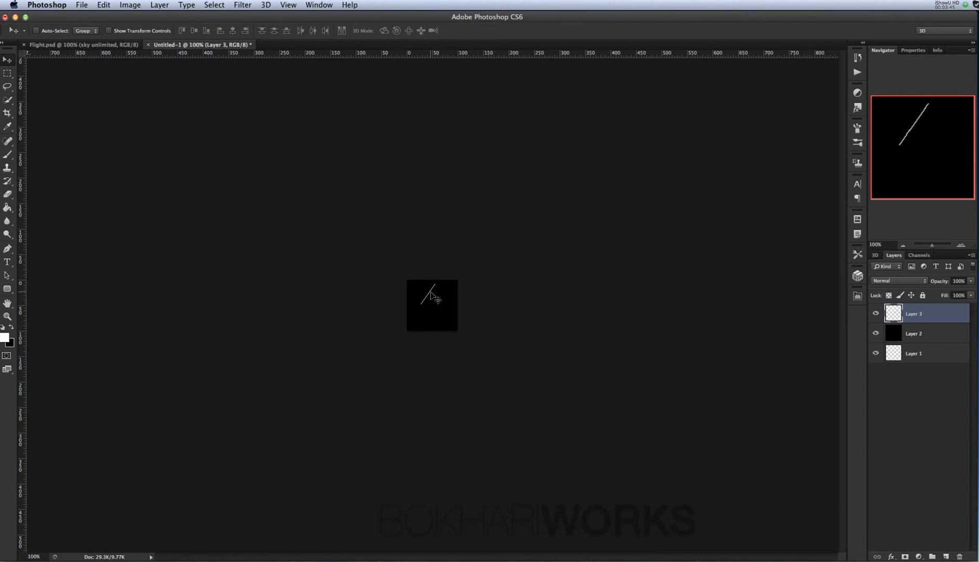
Nudge the slanted white line slightly right toward the square's centre.
{"action": "left_click_drag", "start_coordinate": [427, 296], "coordinate": [432, 296]}
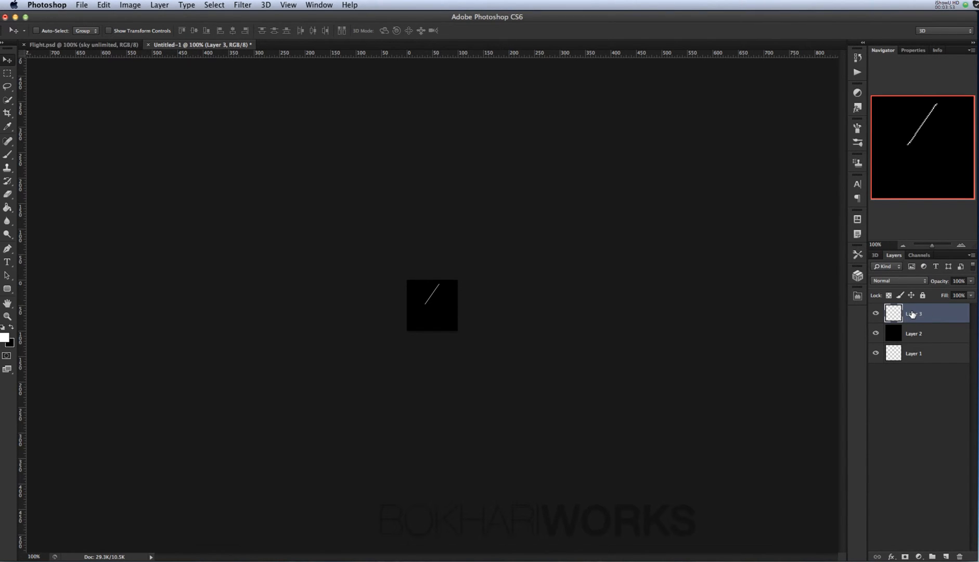
Duplicate Layer 3 and flip the copy vertically so the lines form an X.
{"action": "right_click", "coordinate": [924, 313]}
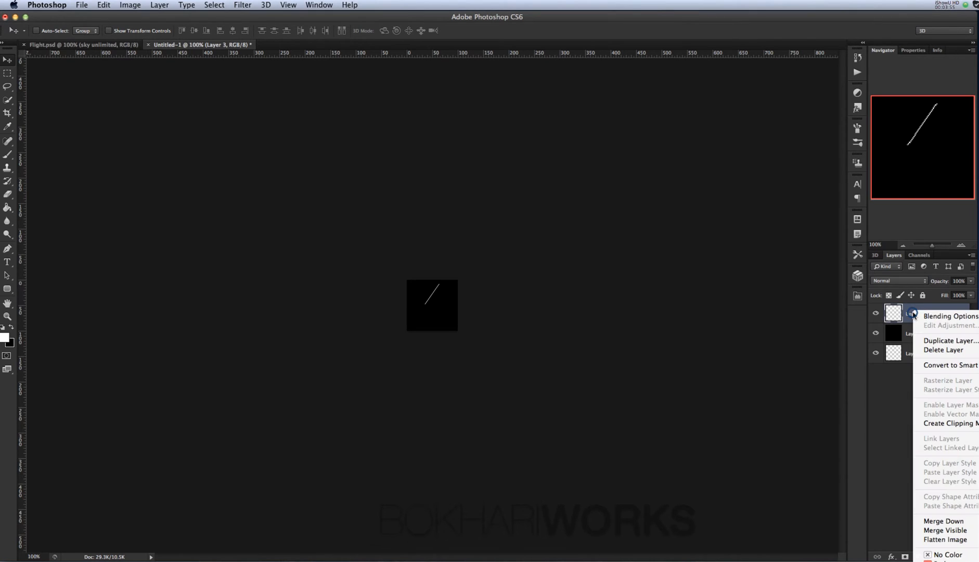
{"action": "left_click", "coordinate": [949, 340]}
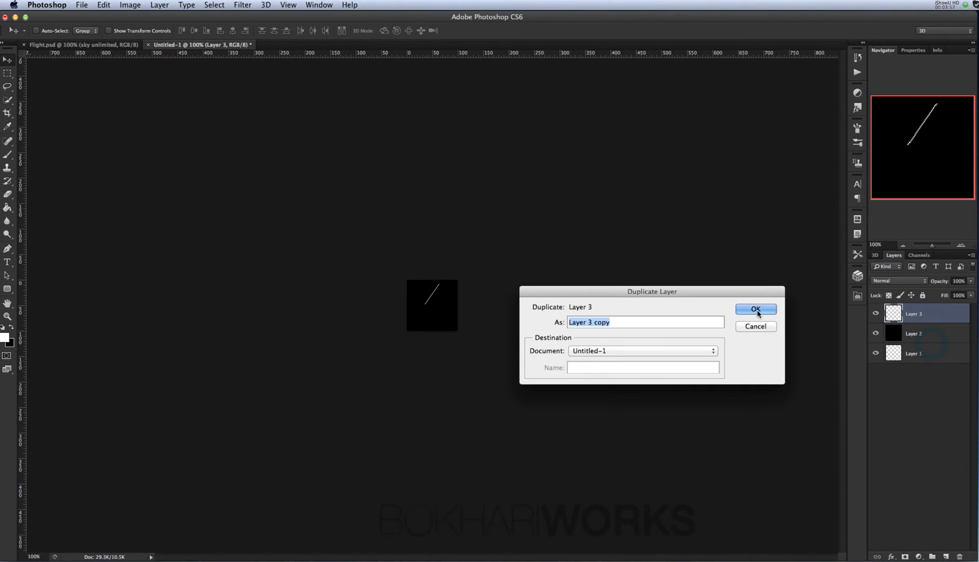
{"action": "left_click", "coordinate": [755, 309]}
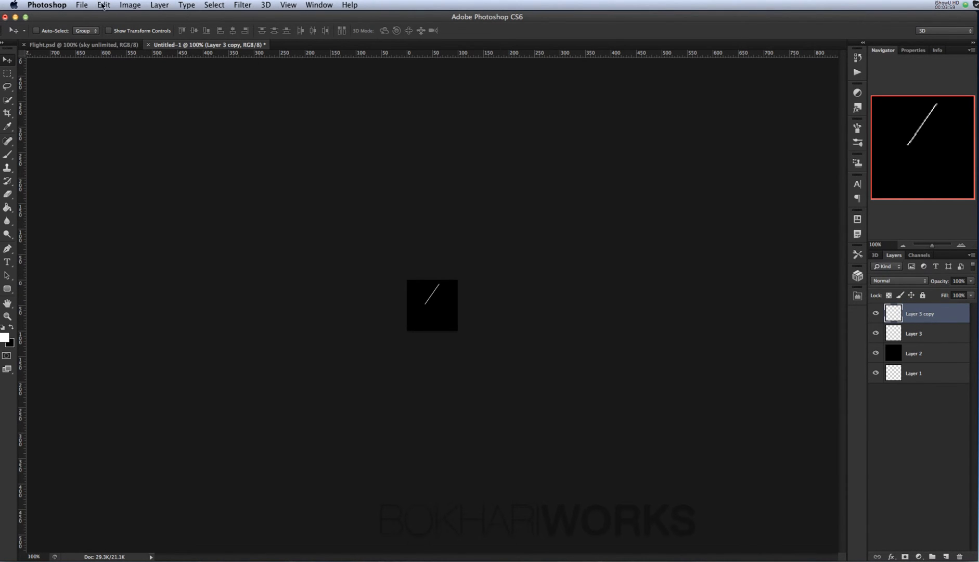
{"action": "left_click", "coordinate": [104, 5]}
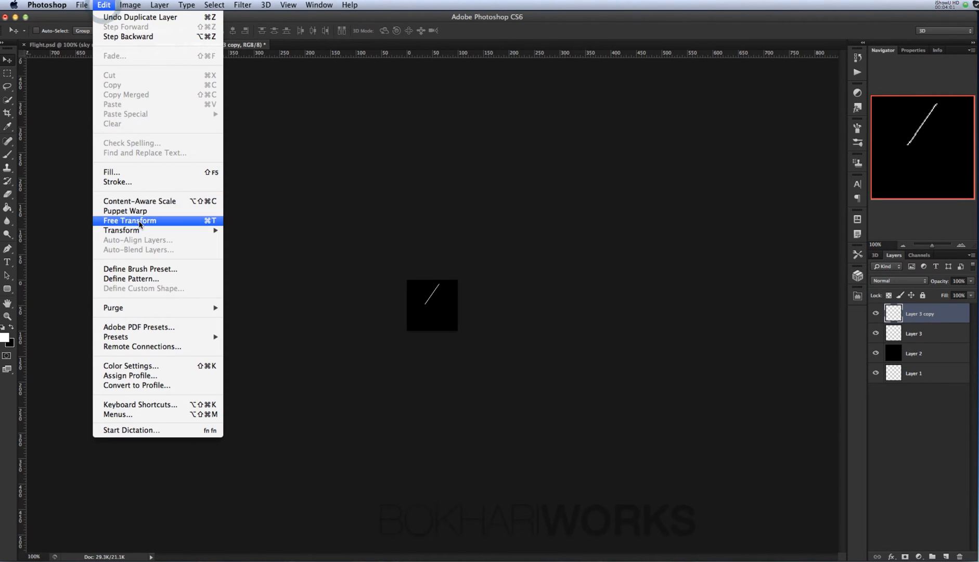
{"action": "mouse_move", "coordinate": [122, 230]}
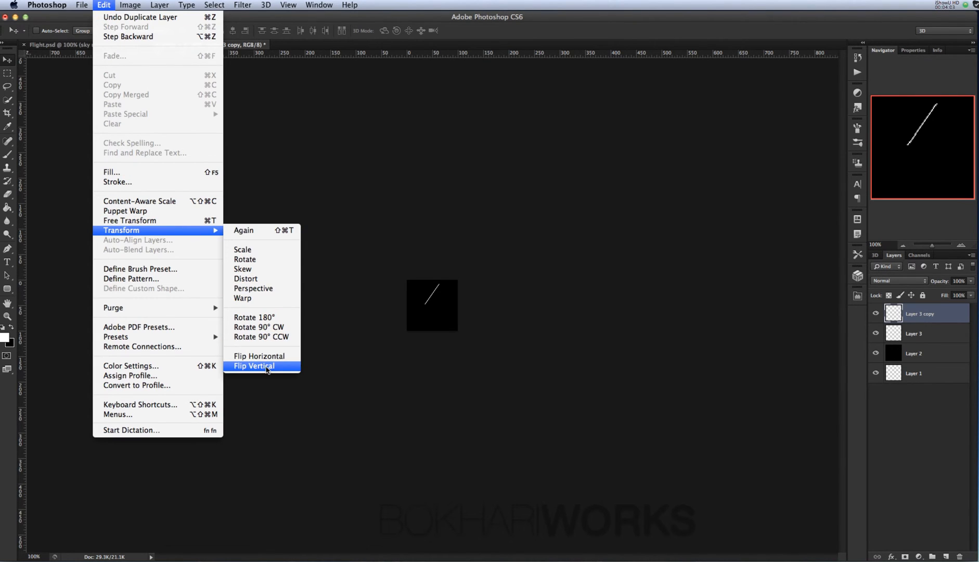
{"action": "left_click", "coordinate": [254, 365]}
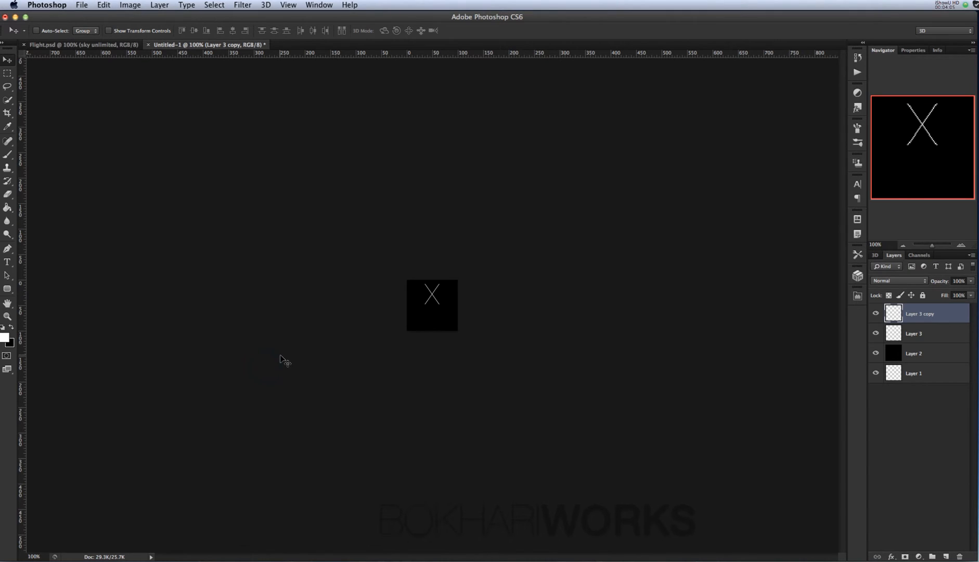
{"action": "mouse_move", "coordinate": [477, 307]}
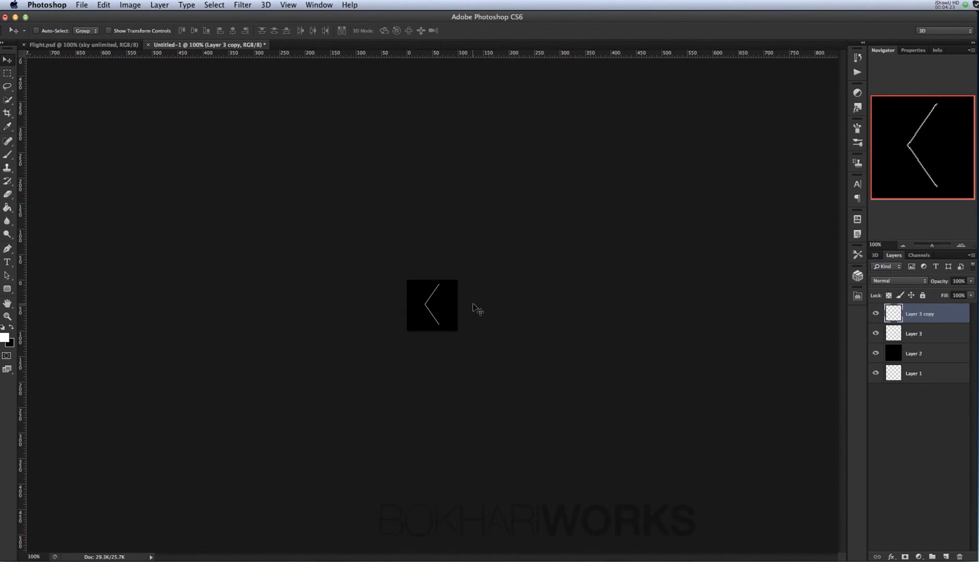
{"action": "mouse_move", "coordinate": [490, 310]}
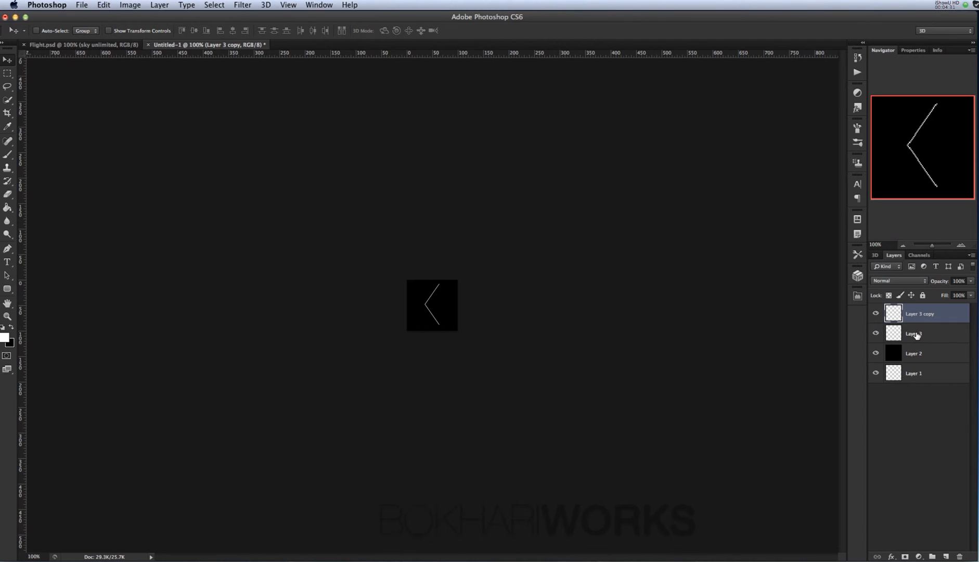
{"action": "mouse_move", "coordinate": [914, 334]}
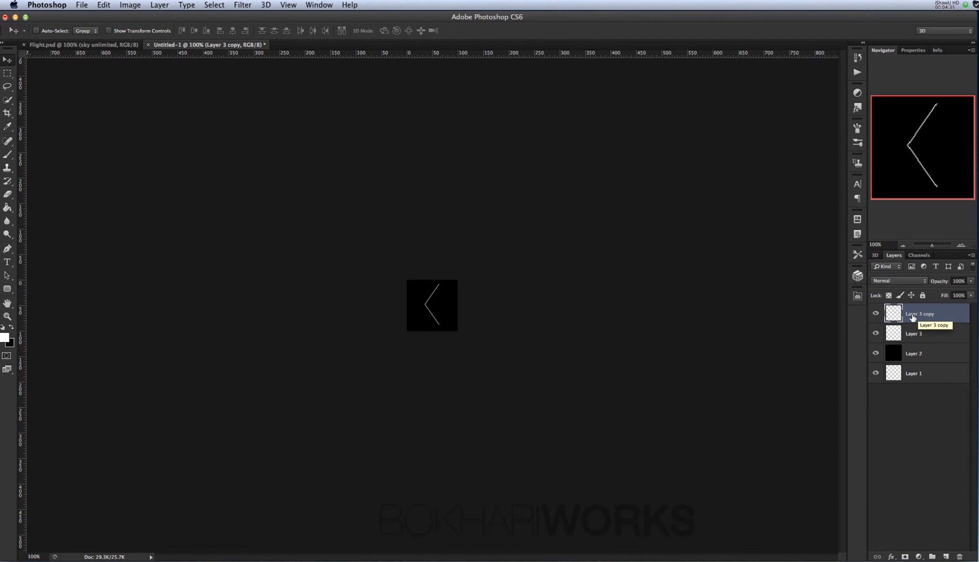
{"action": "mouse_move", "coordinate": [913, 333]}
{"action": "type", "text": "left"}
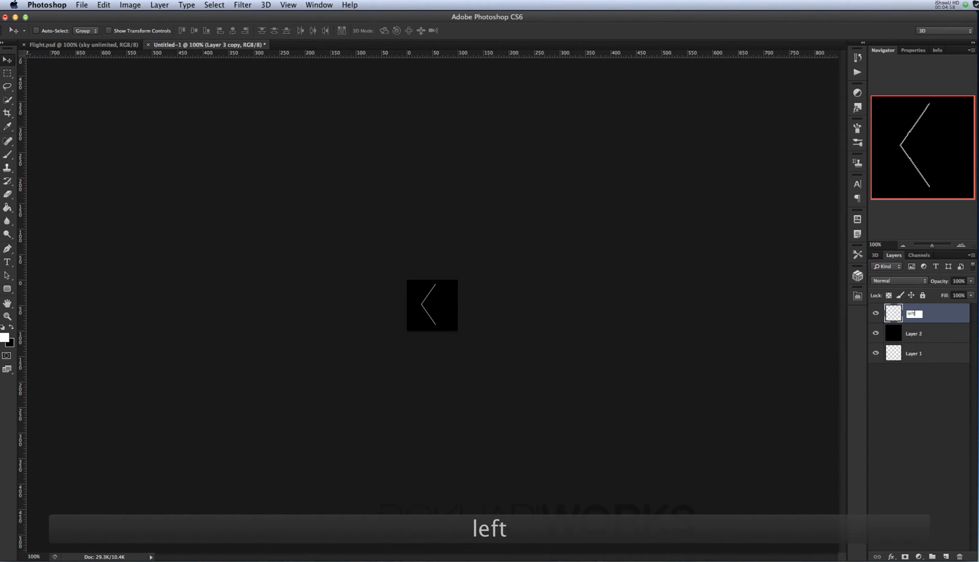
Rename the merged chevron layer to leftarrow.
{"action": "type", "text": "arrow"}
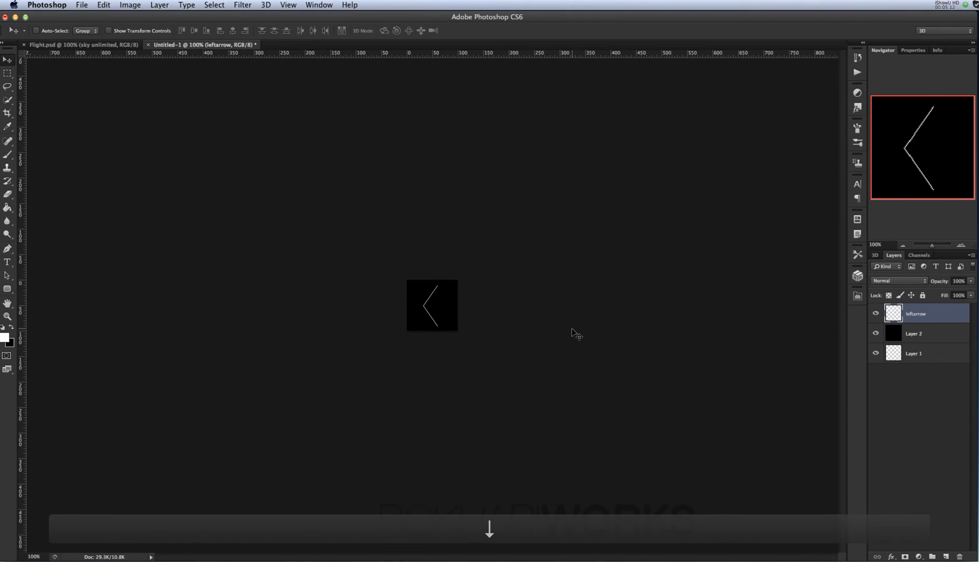
Duplicate leftarrow as rightarrow and flip it horizontally to point right.
{"action": "right_click", "coordinate": [911, 313]}
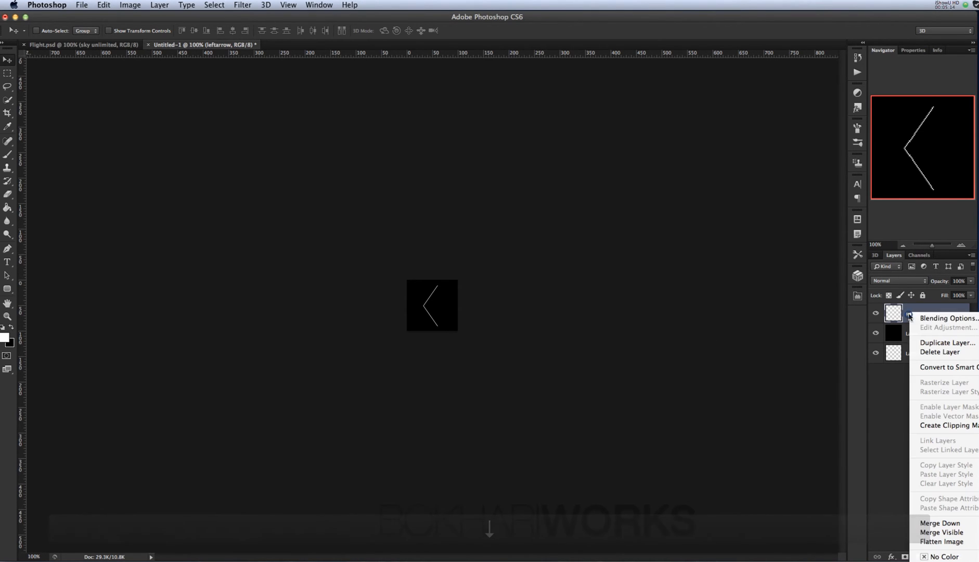
{"action": "mouse_move", "coordinate": [945, 343]}
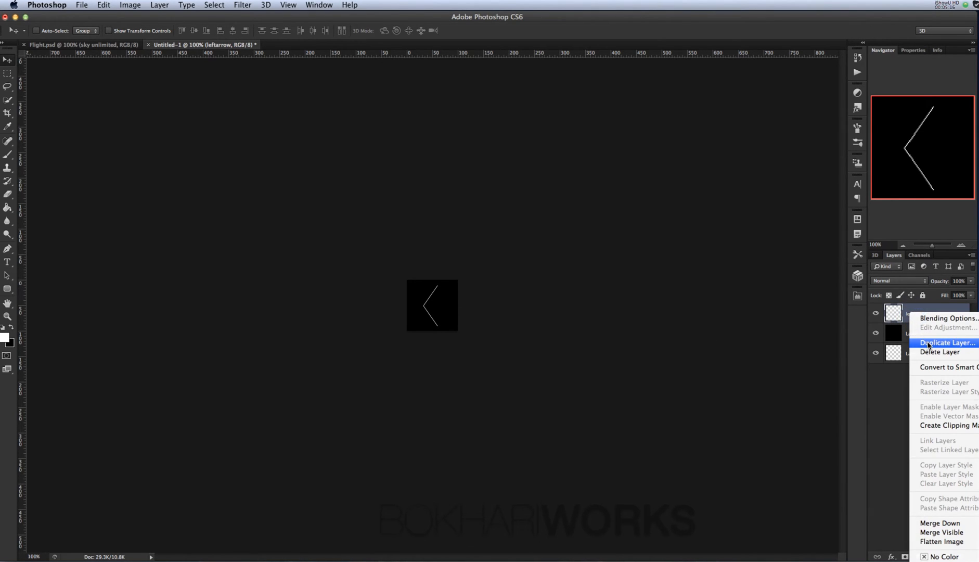
{"action": "left_click", "coordinate": [944, 342]}
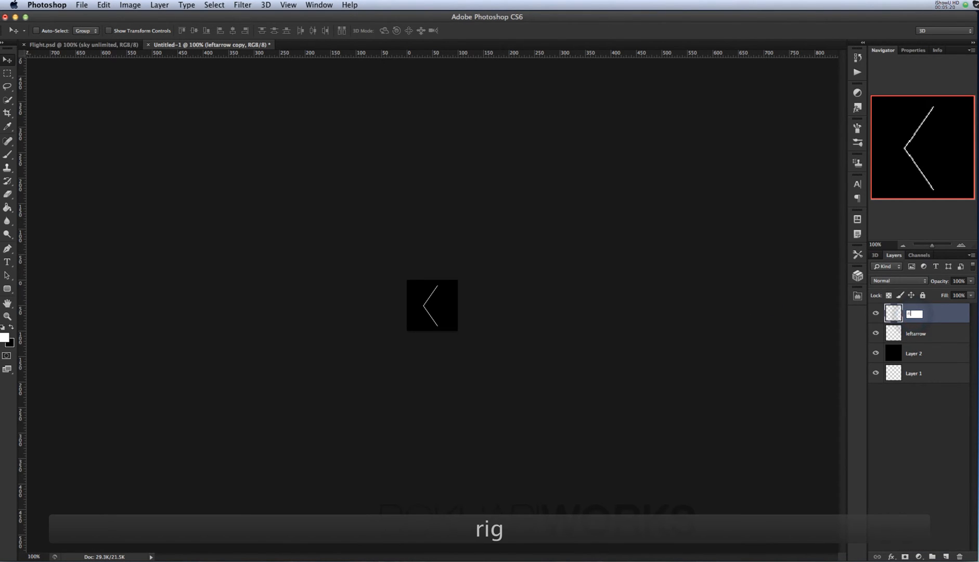
{"action": "type", "text": "rightarrow"}
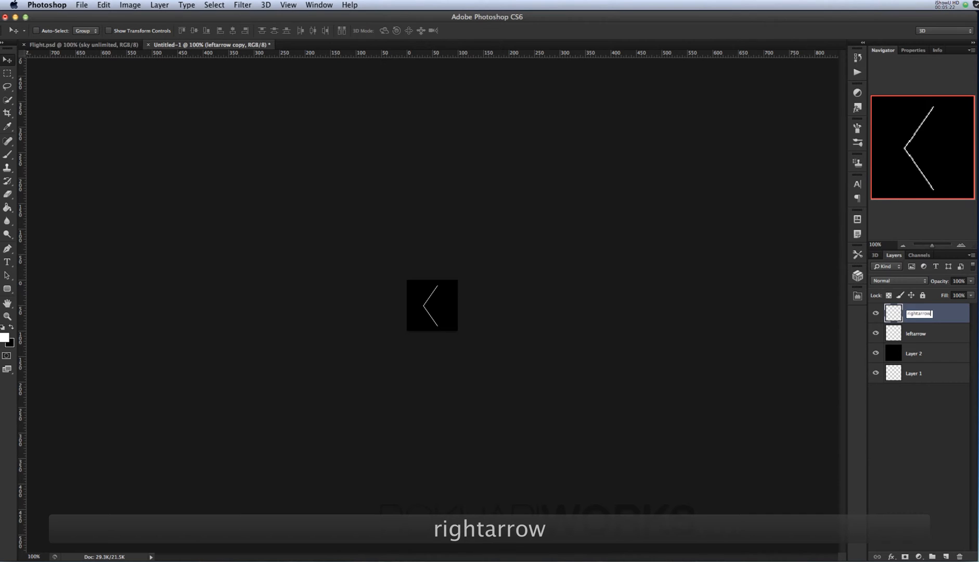
{"action": "left_click", "coordinate": [104, 5]}
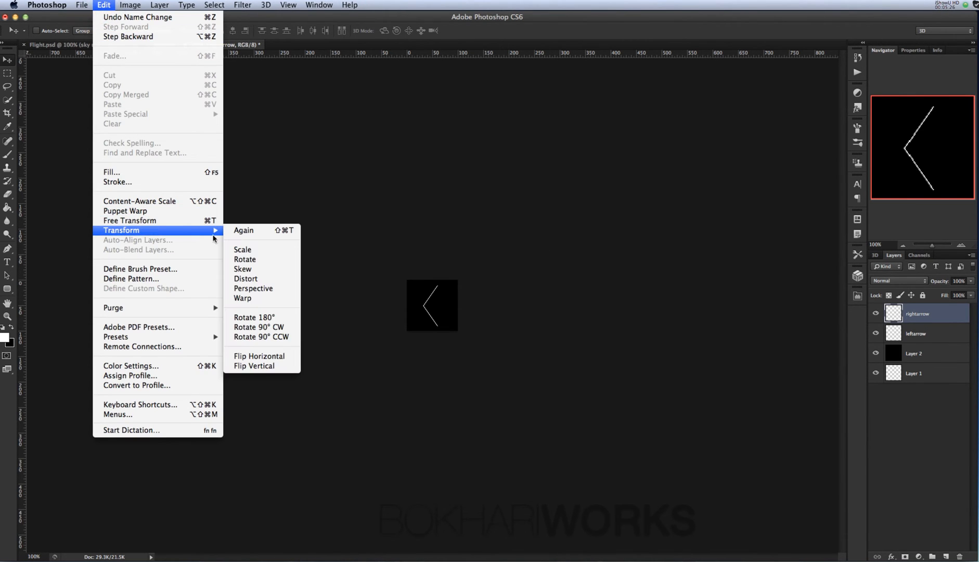
{"action": "mouse_move", "coordinate": [259, 356]}
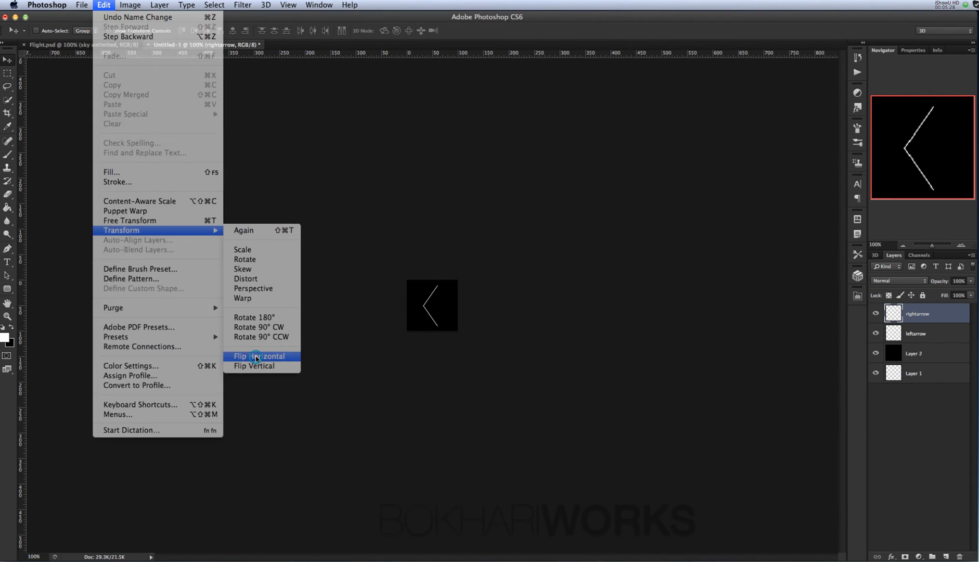
{"action": "left_click", "coordinate": [258, 356]}
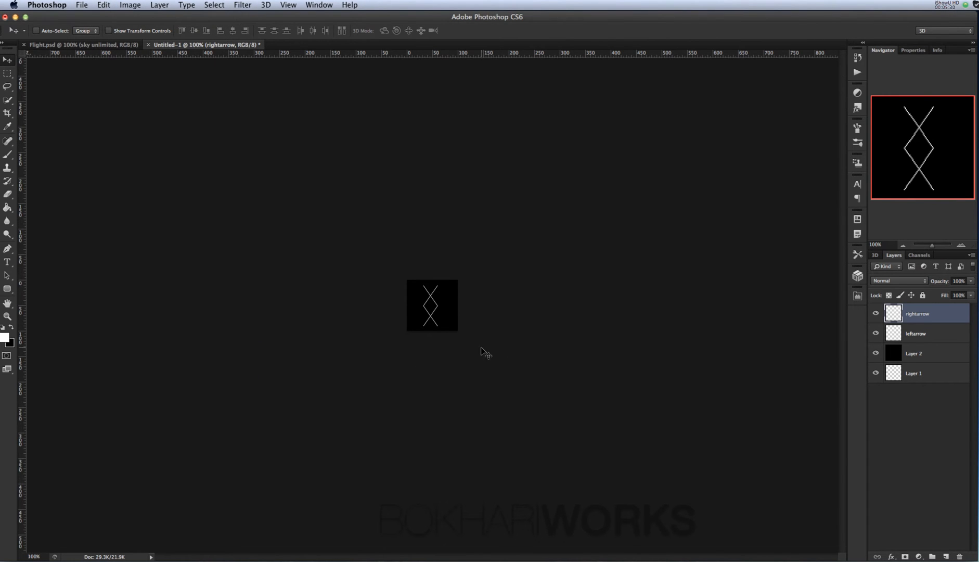
{"action": "mouse_move", "coordinate": [442, 312]}
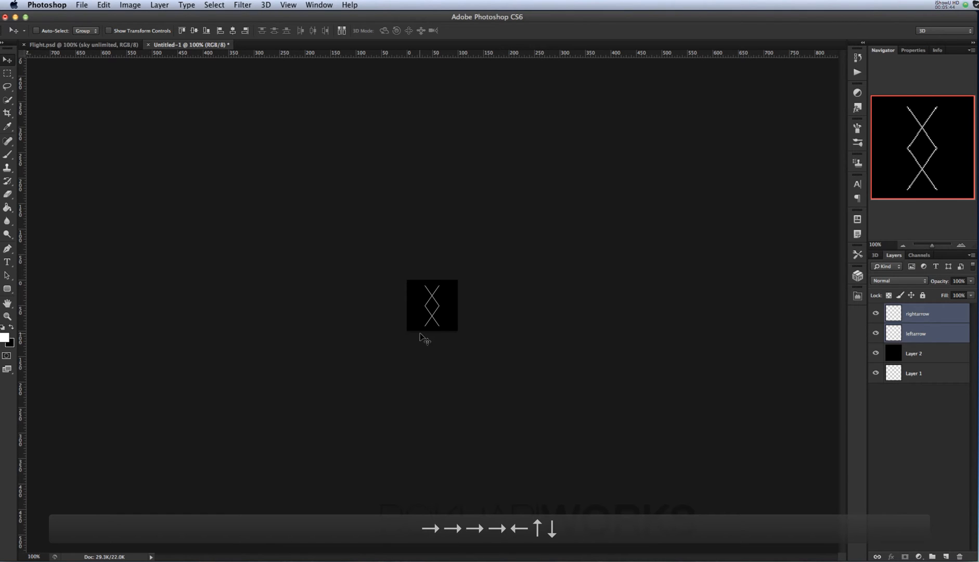
{"action": "mouse_move", "coordinate": [590, 323]}
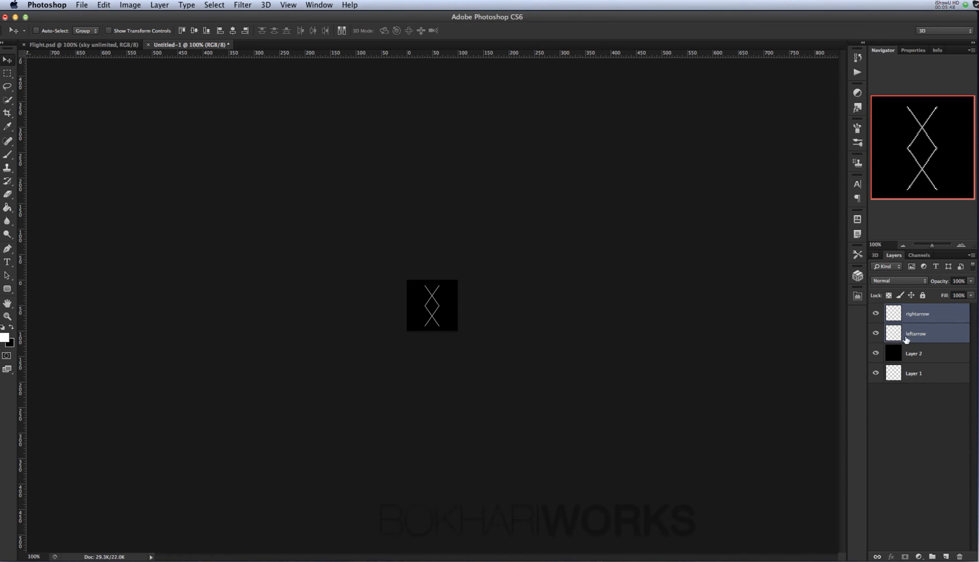
Hide the rightarrow and Layer 2 background layers, leaving the leftarrow layer selected on transparency.
{"action": "left_click", "coordinate": [912, 354]}
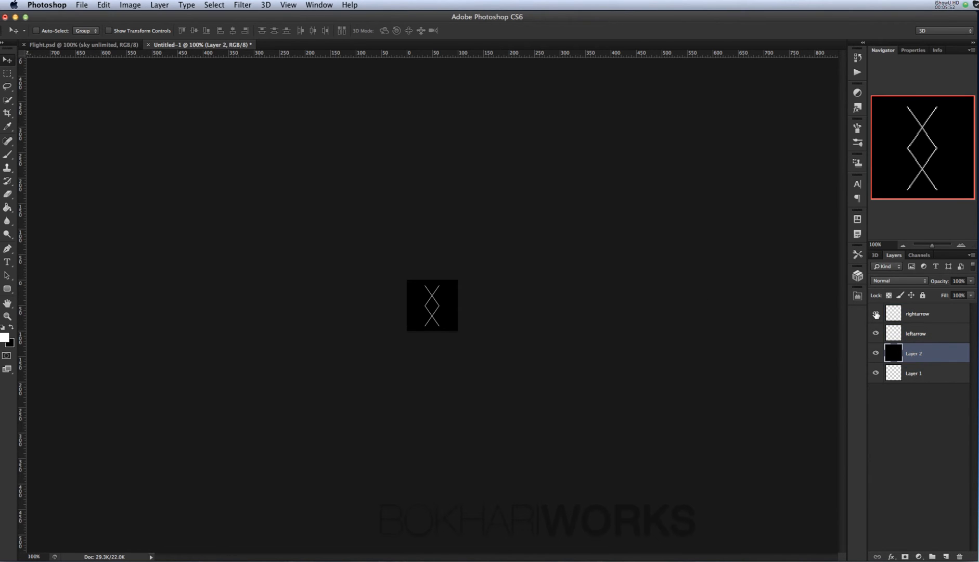
{"action": "mouse_move", "coordinate": [876, 314]}
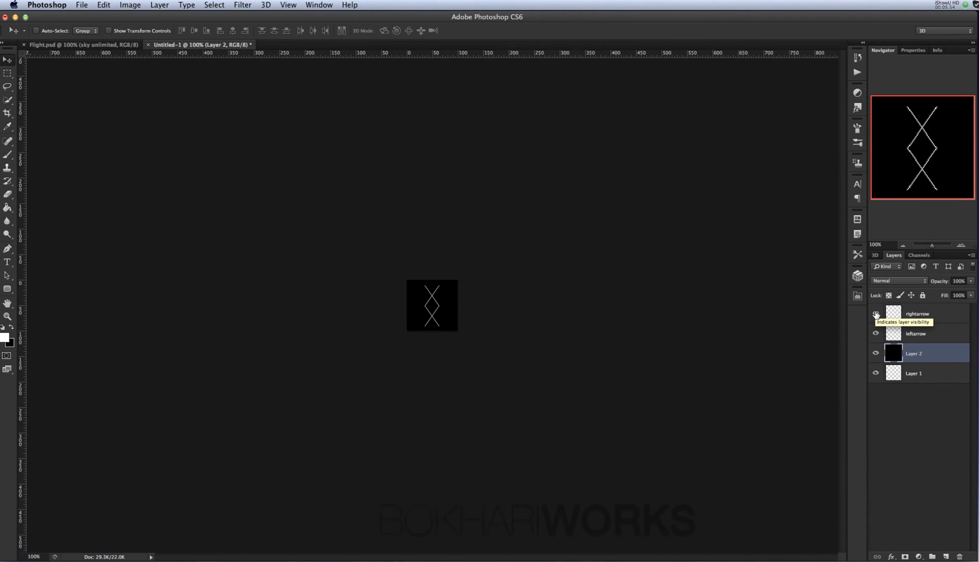
{"action": "left_click", "coordinate": [875, 313]}
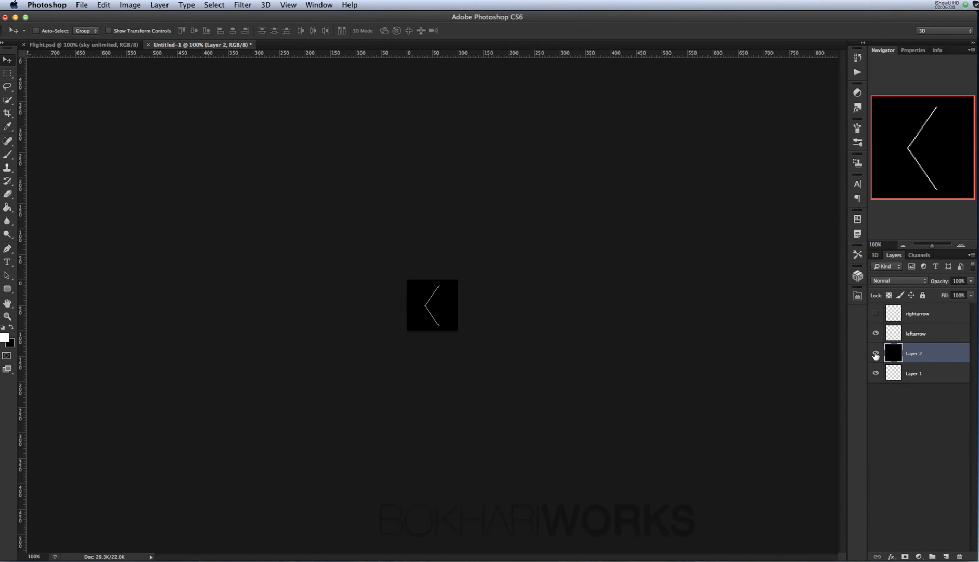
{"action": "left_click", "coordinate": [875, 354]}
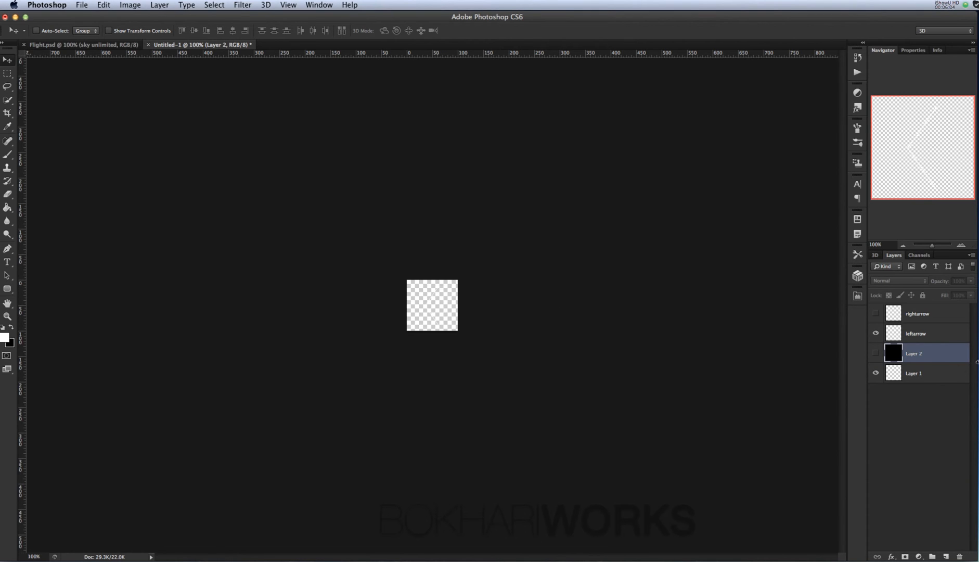
{"action": "left_click", "coordinate": [915, 333]}
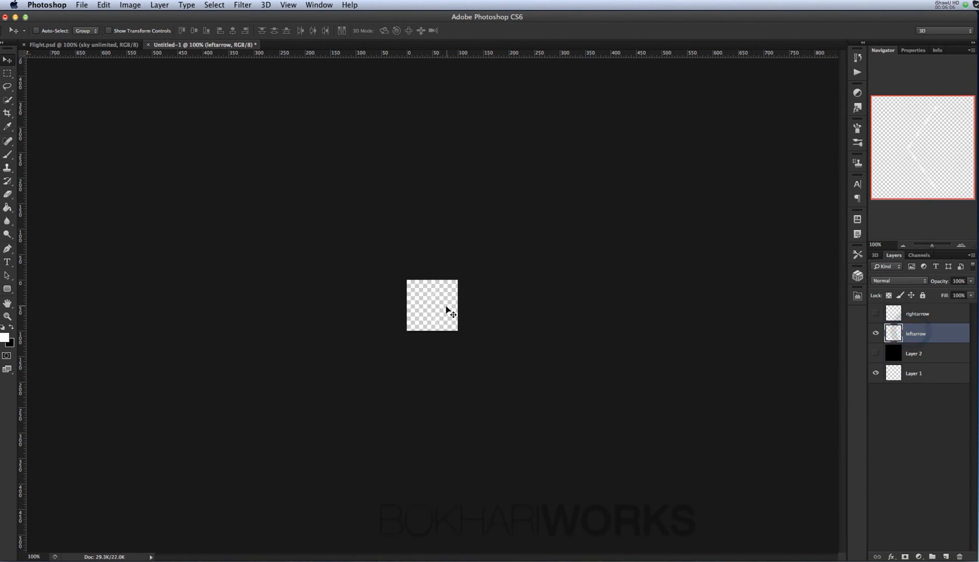
Save the left arrow via Save As in PNG format named LeftArrow into the Arrows folder.
{"action": "left_click", "coordinate": [81, 5]}
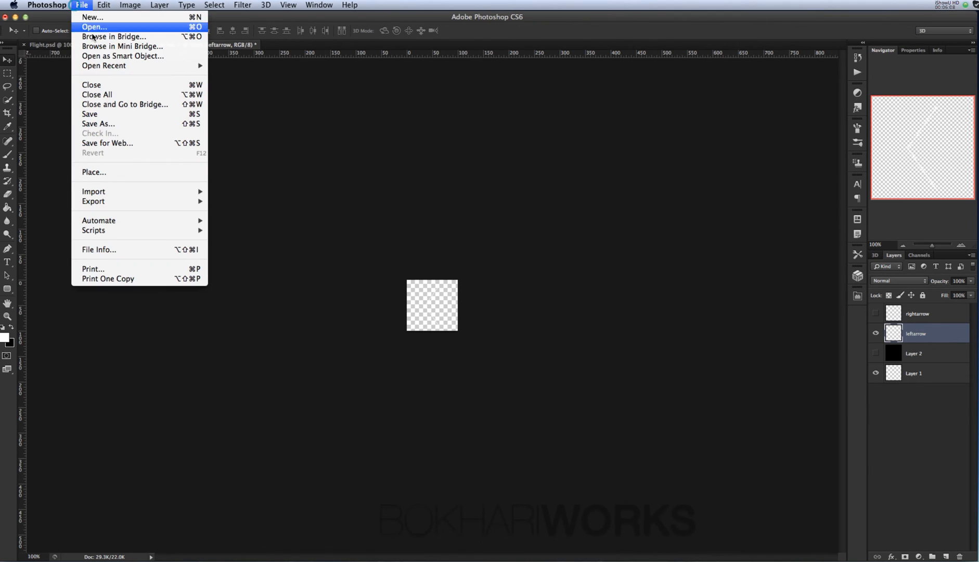
{"action": "left_click", "coordinate": [93, 17]}
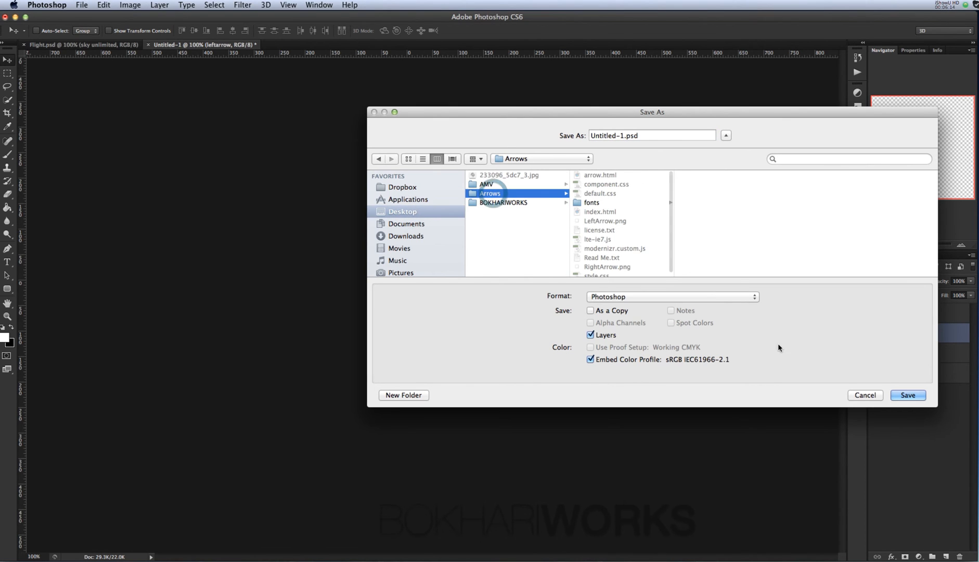
{"action": "left_click", "coordinate": [671, 296]}
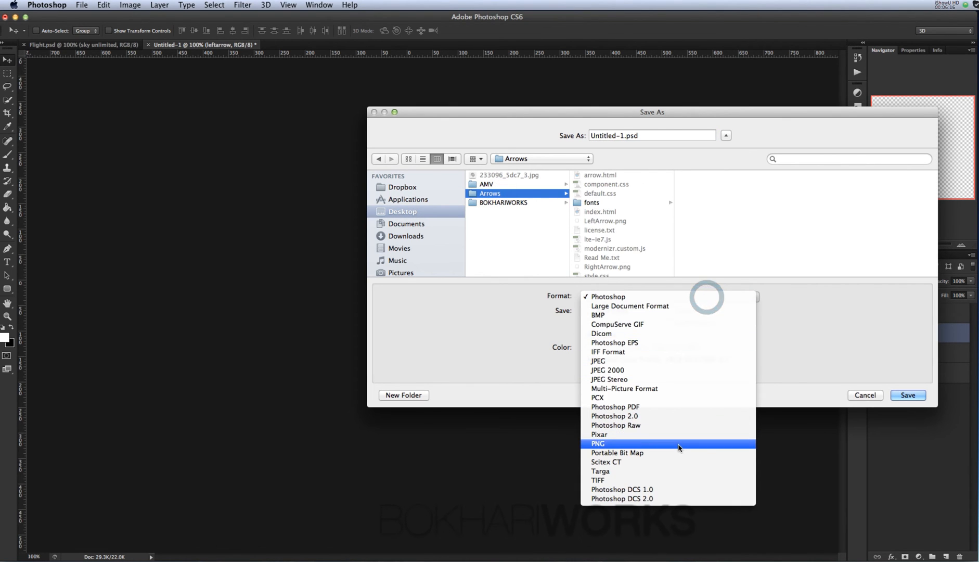
{"action": "left_click", "coordinate": [597, 444]}
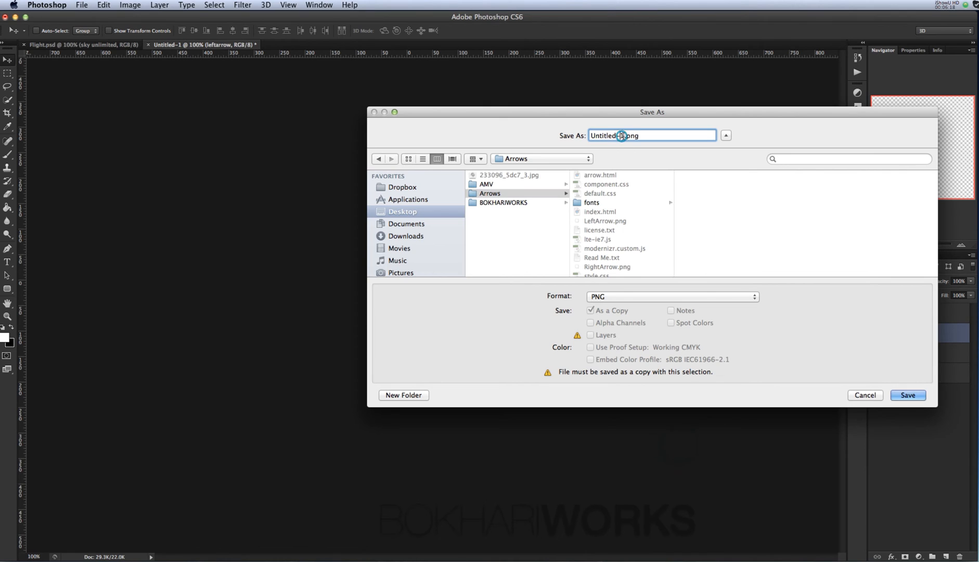
{"action": "type", "text": "LeftArr.png"}
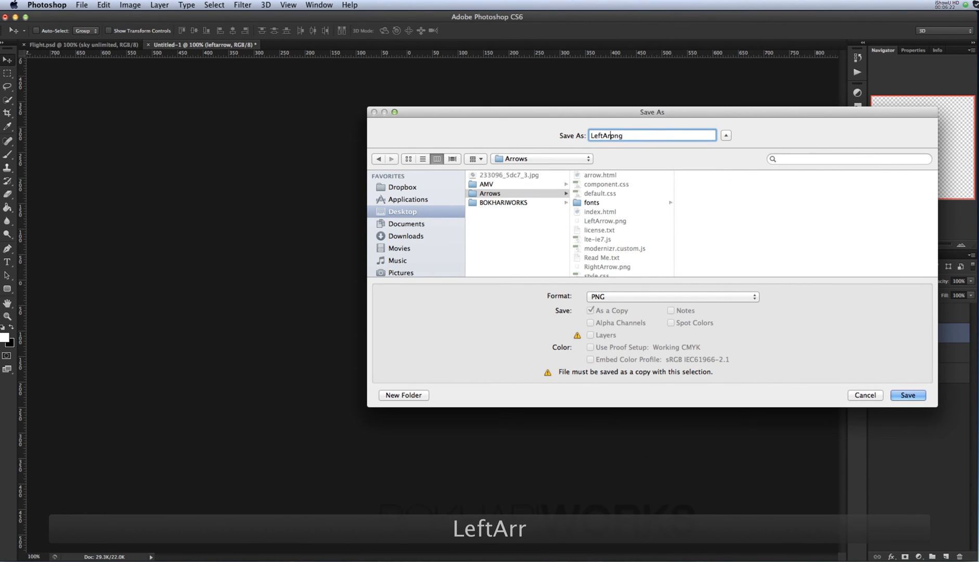
{"action": "type", "text": "Arrow"}
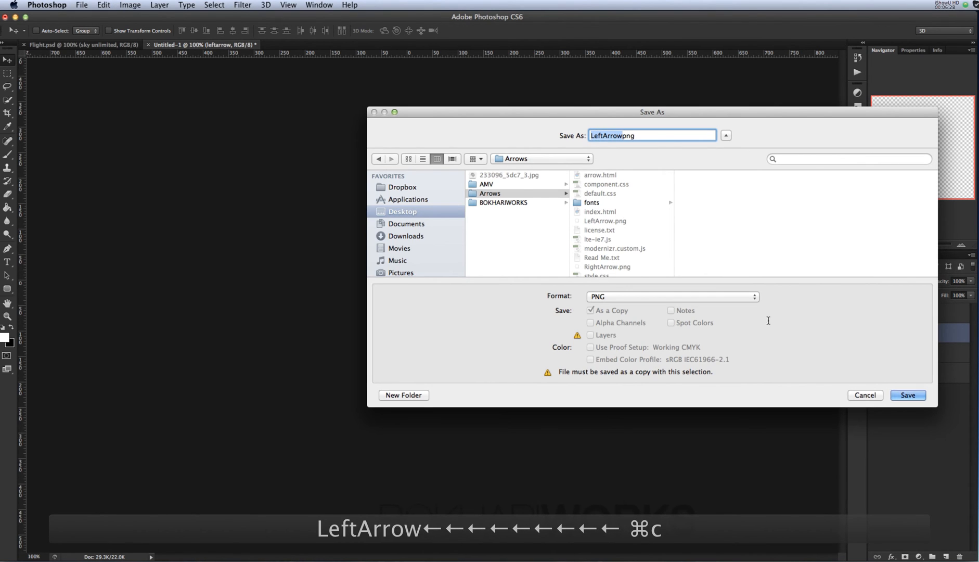
{"action": "left_click", "coordinate": [906, 394]}
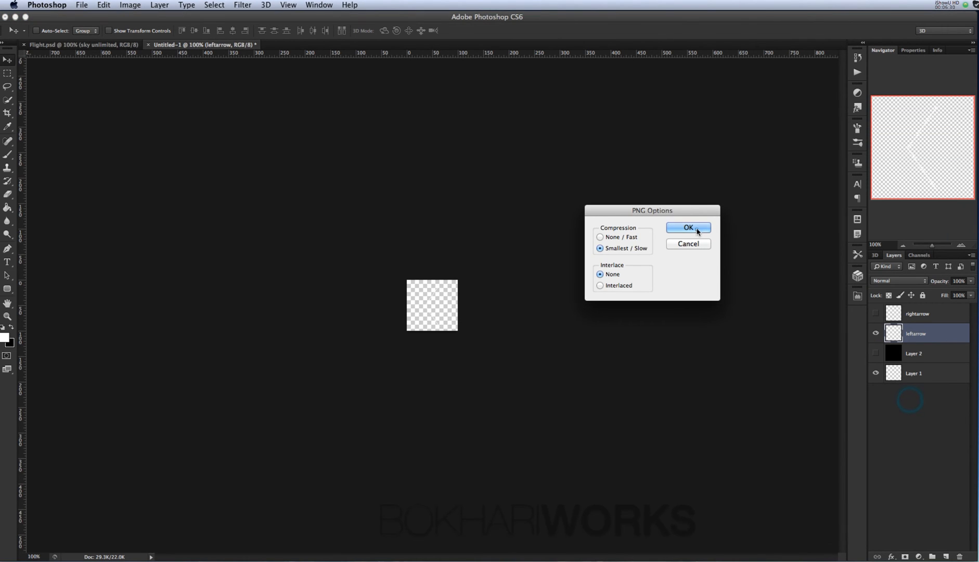
Accept the PNG options, then show only the rightarrow layer with the background hidden.
{"action": "left_click", "coordinate": [688, 227]}
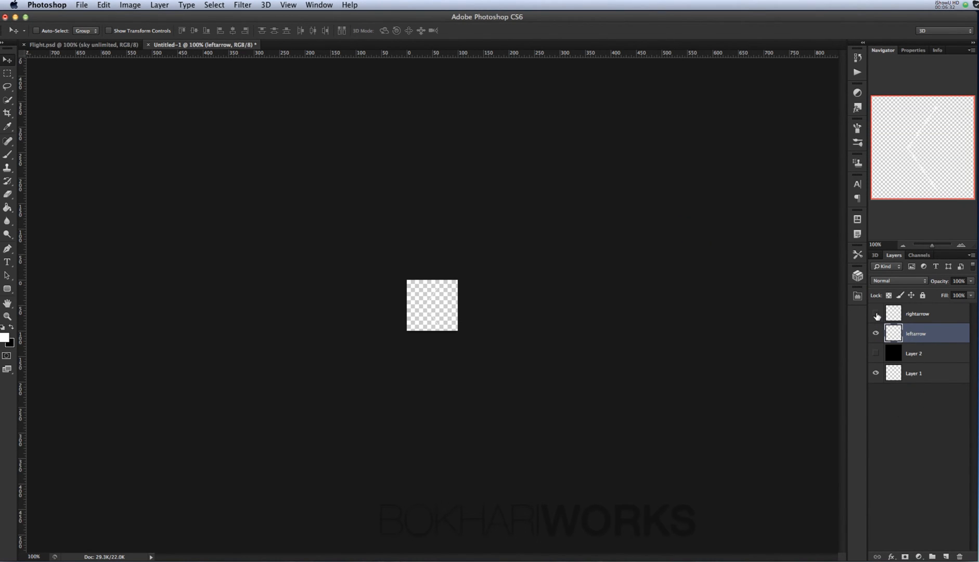
{"action": "left_click", "coordinate": [918, 314]}
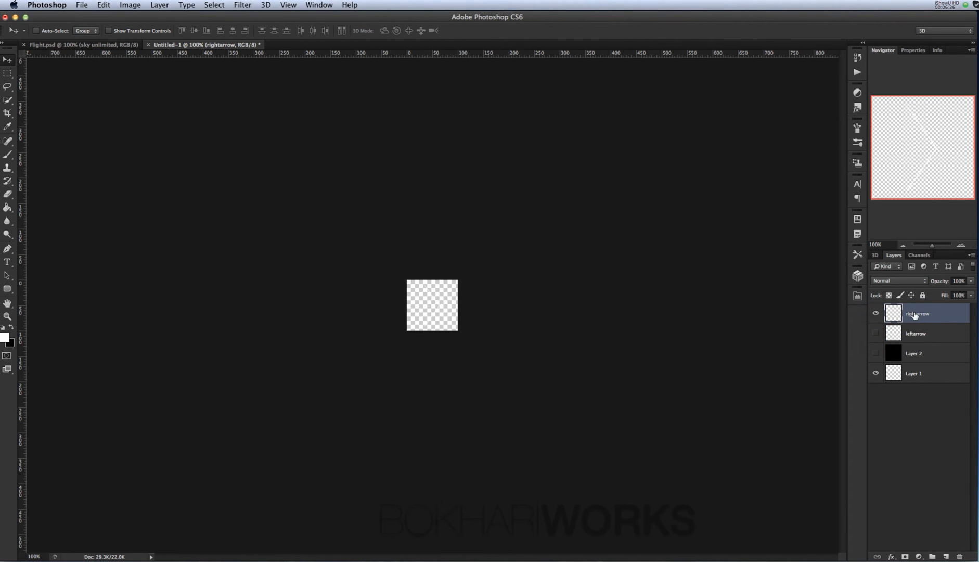
{"action": "left_click", "coordinate": [875, 354]}
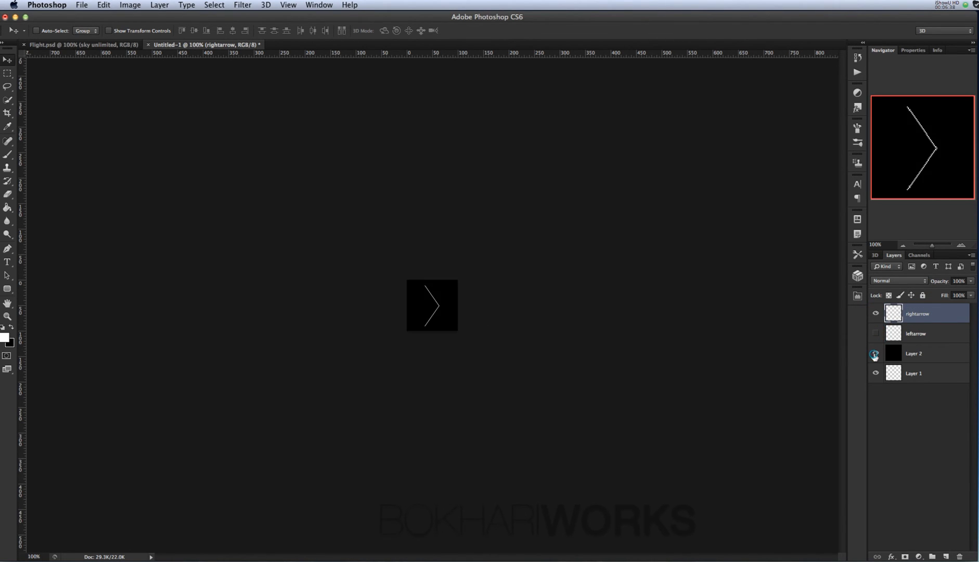
{"action": "left_click", "coordinate": [875, 353]}
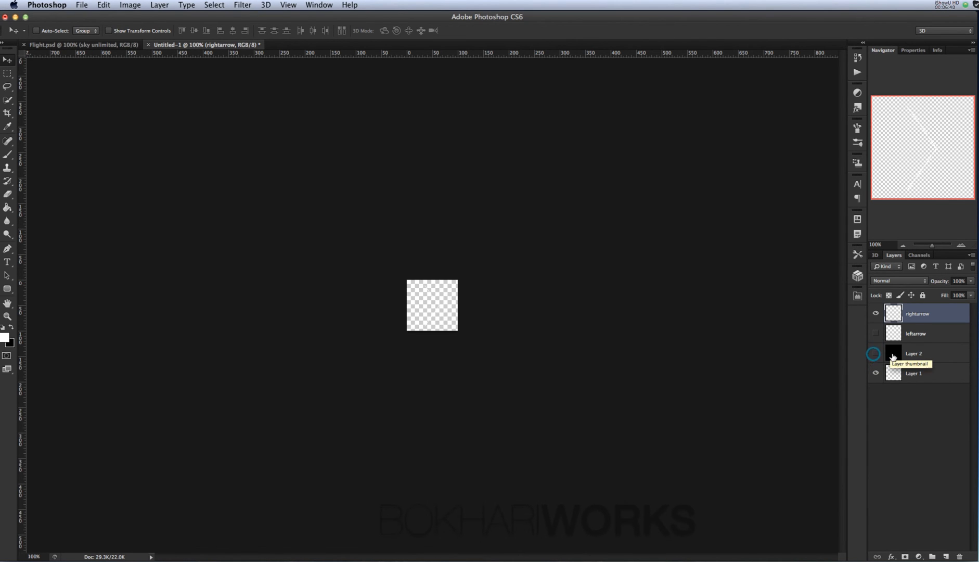
Save the right arrow as RightArrow.png in the Arrows folder, replacing the existing file.
{"action": "left_click", "coordinate": [82, 5]}
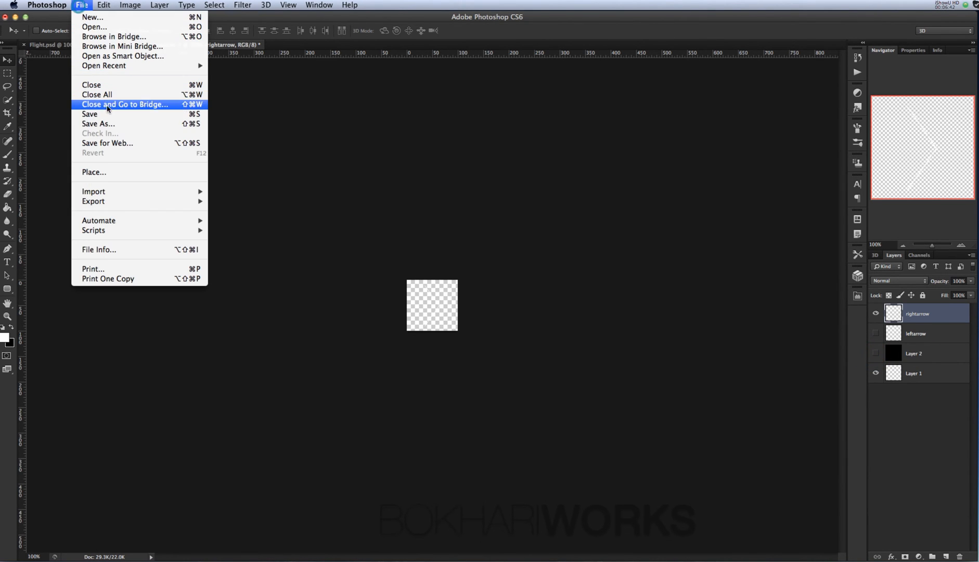
{"action": "left_click", "coordinate": [98, 124]}
{"action": "type", "text": "RightArrow.psd"}
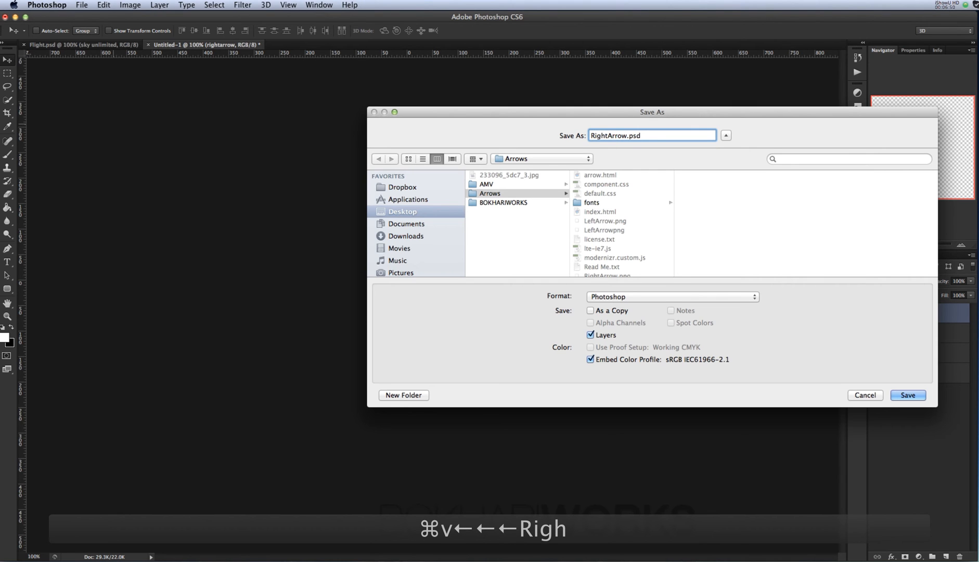
{"action": "left_click", "coordinate": [671, 296]}
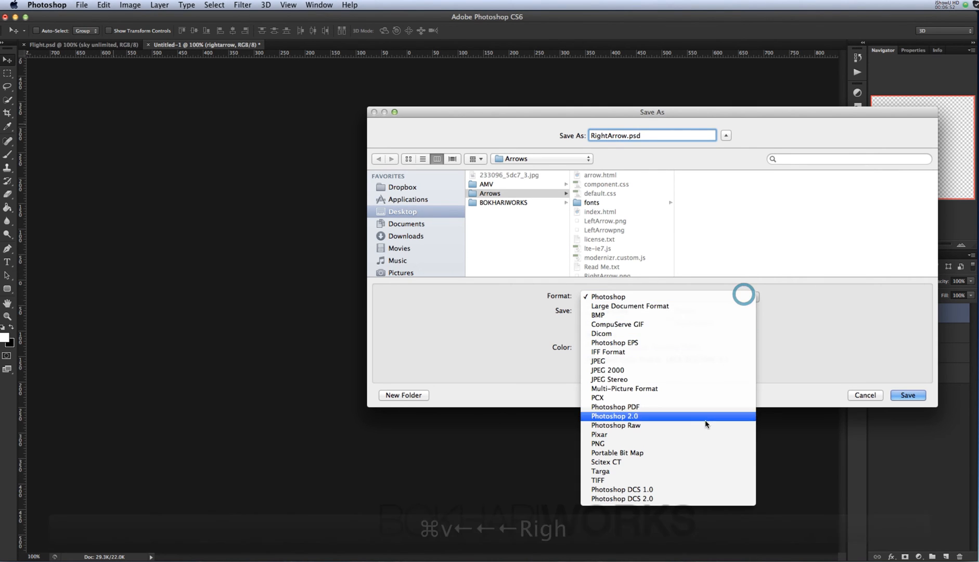
{"action": "left_click", "coordinate": [597, 443]}
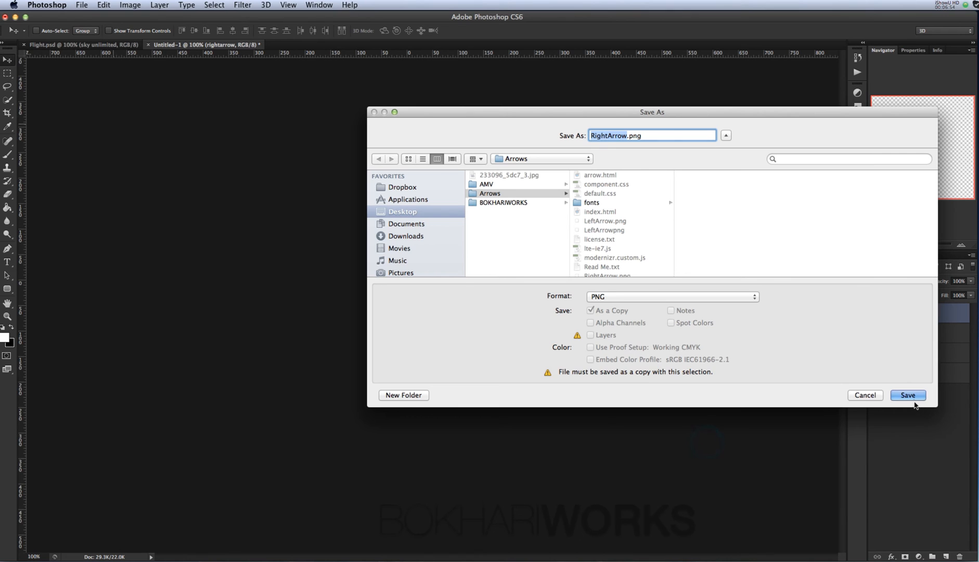
{"action": "left_click", "coordinate": [906, 395]}
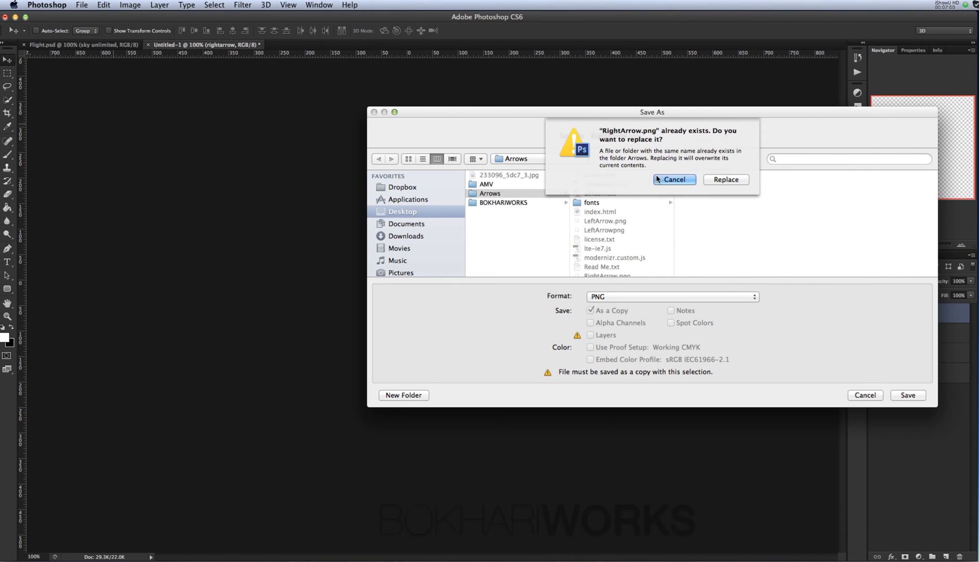
{"action": "left_click", "coordinate": [725, 180]}
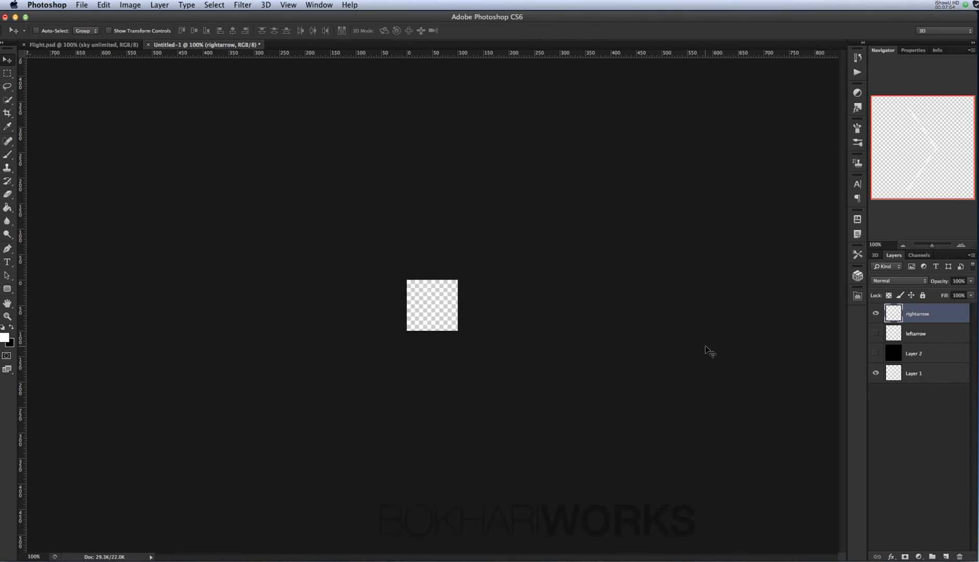
Show the hidden arrow and background layers again, then switch to the Flight.psd design.
{"action": "left_click", "coordinate": [876, 333]}
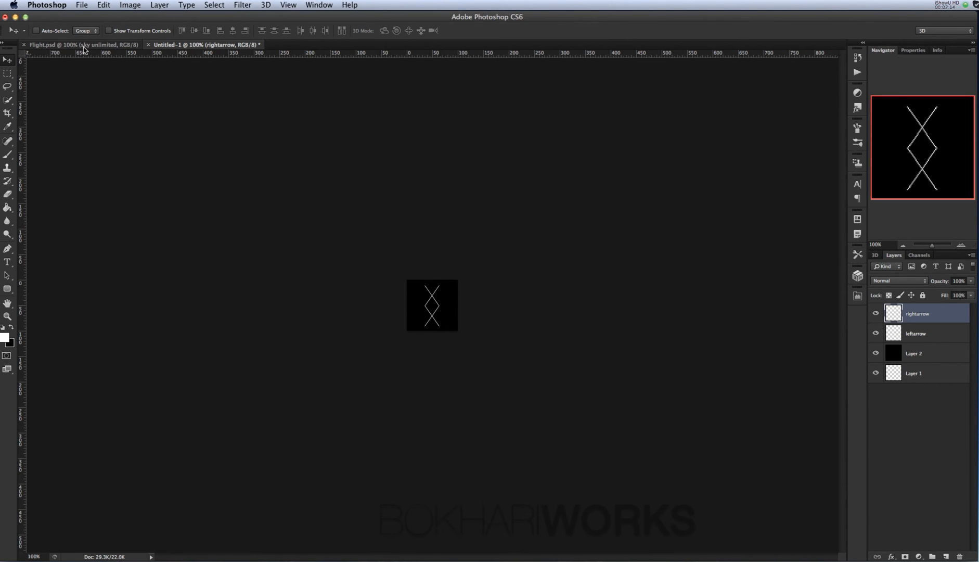
{"action": "mouse_move", "coordinate": [106, 44]}
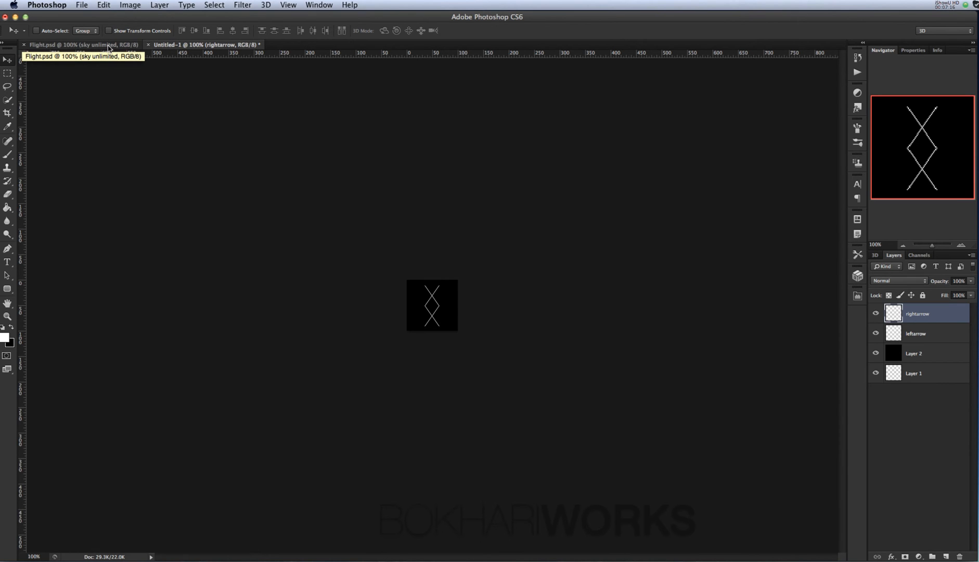
{"action": "left_click", "coordinate": [81, 45]}
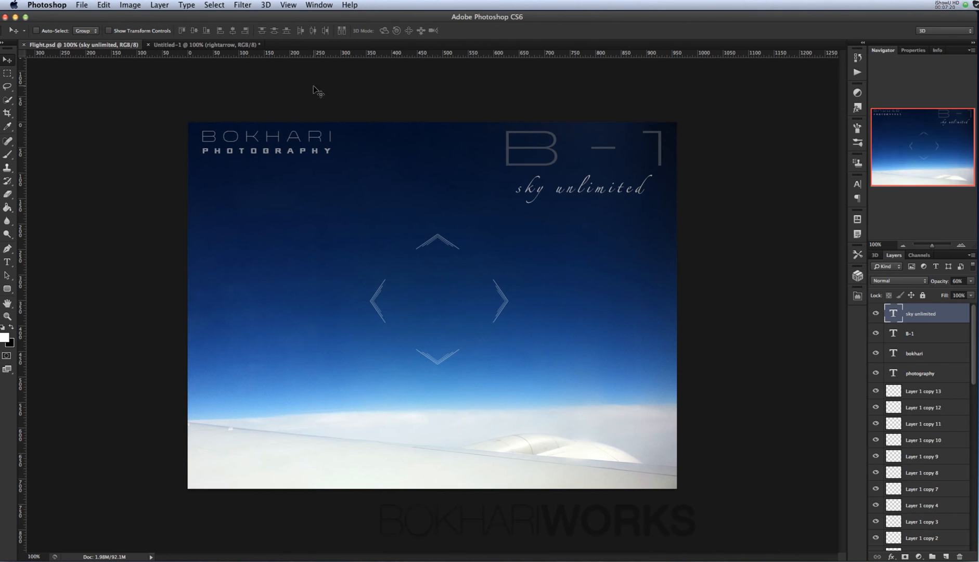
{"action": "mouse_move", "coordinate": [452, 242]}
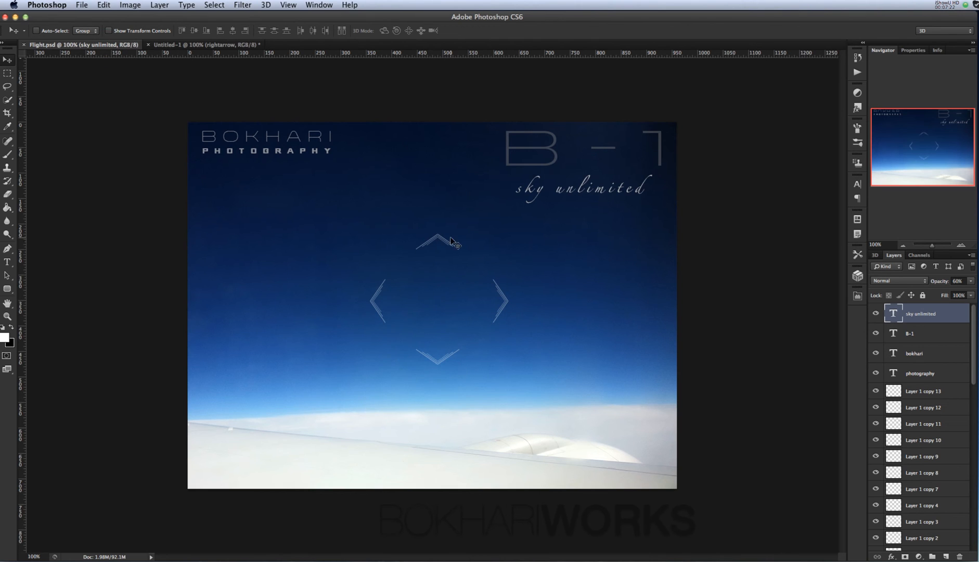
{"action": "mouse_move", "coordinate": [423, 284]}
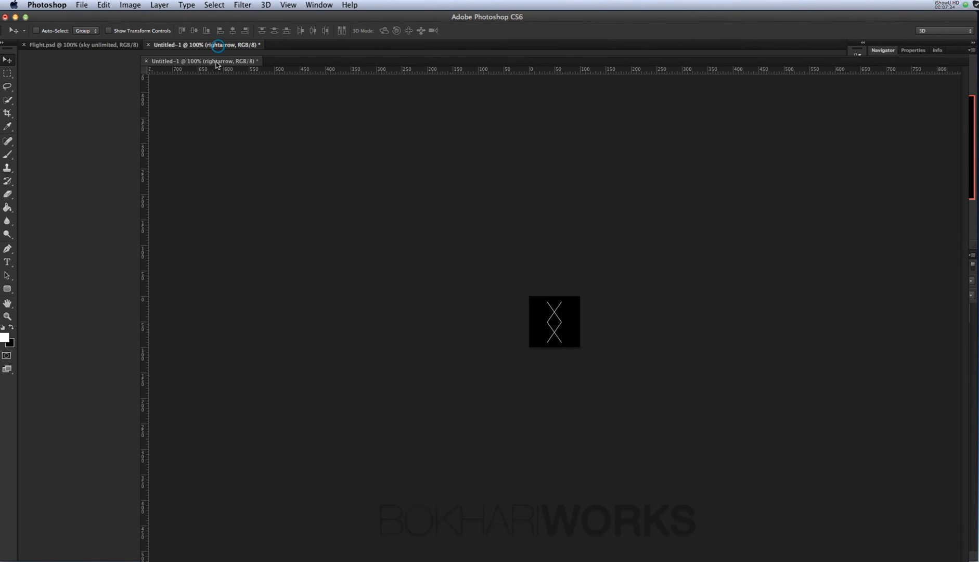
Drag the rightarrow layer into Flight.psd at the right edge and a mirrored copy to the left edge.
{"action": "left_click", "coordinate": [80, 45]}
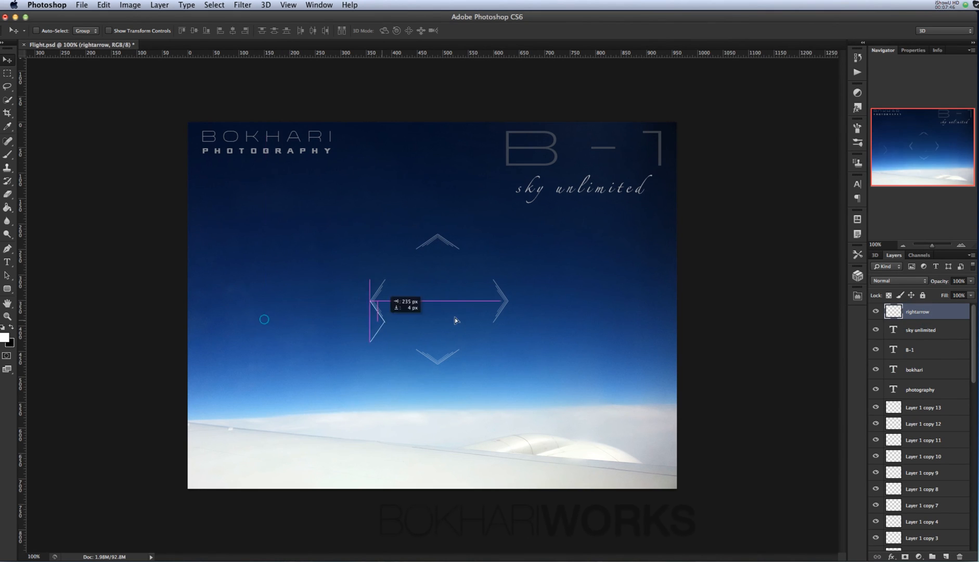
{"action": "left_click_drag", "start_coordinate": [375, 301], "coordinate": [646, 291]}
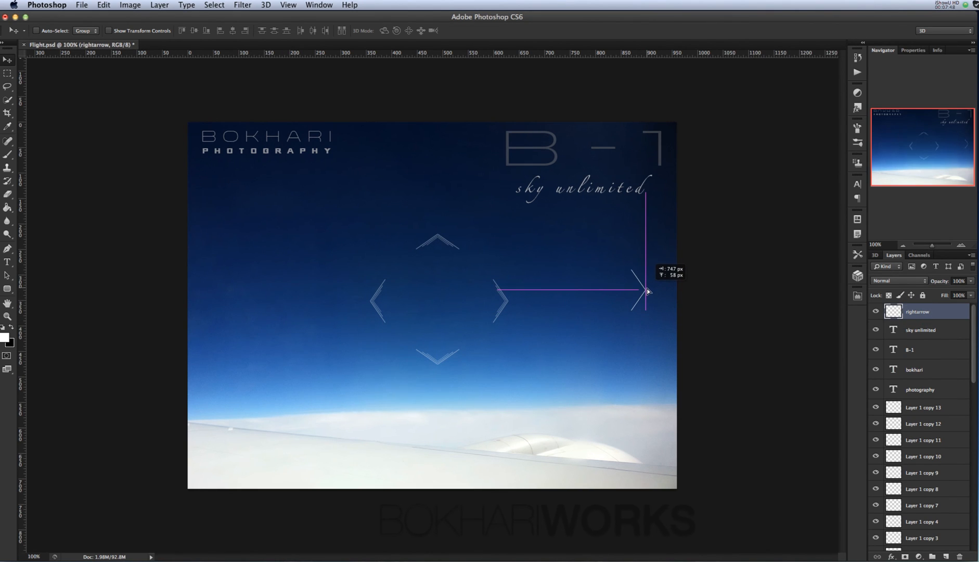
{"action": "left_click_drag", "start_coordinate": [646, 291], "coordinate": [641, 301]}
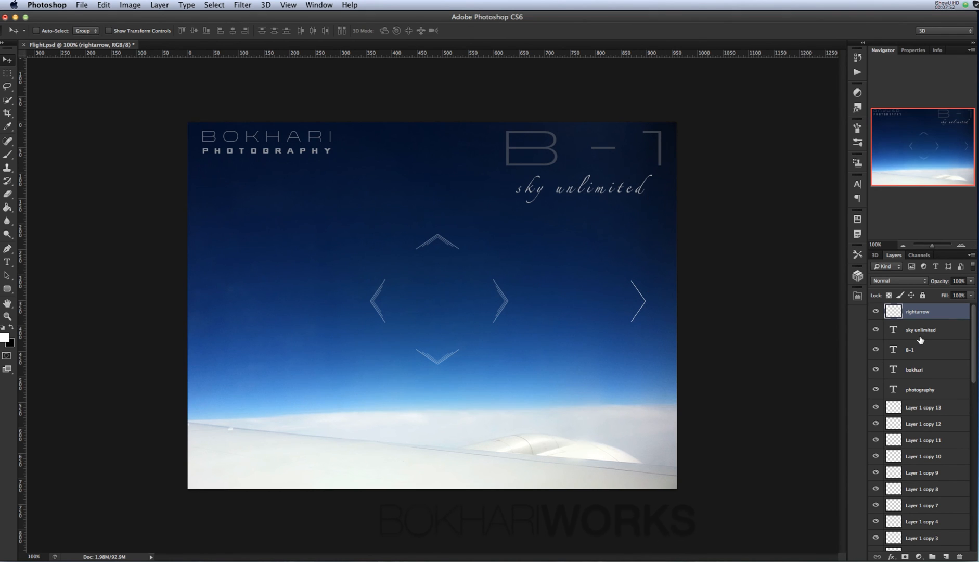
{"action": "mouse_move", "coordinate": [865, 336]}
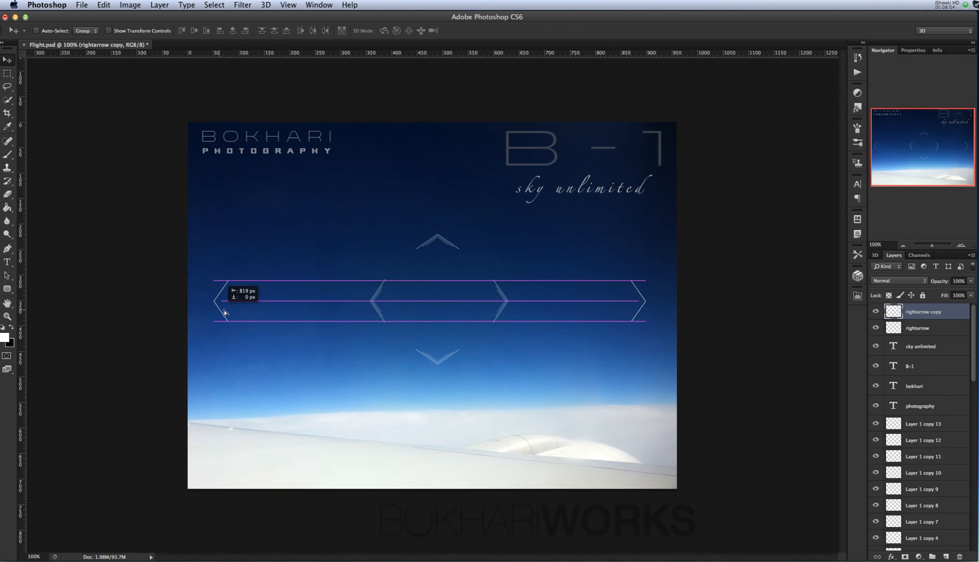
{"action": "left_click_drag", "start_coordinate": [225, 302], "coordinate": [216, 312]}
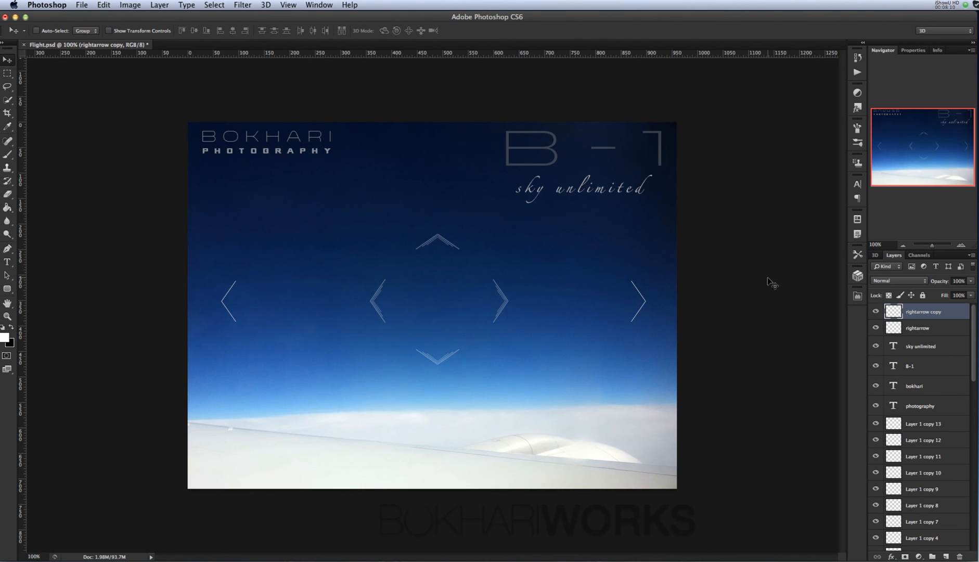
{"action": "mouse_move", "coordinate": [215, 187]}
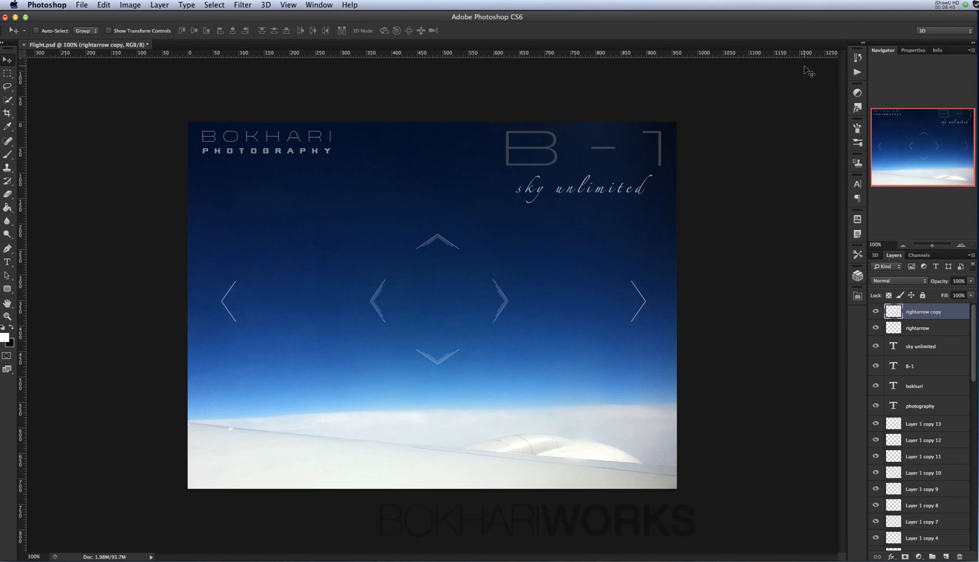
{"action": "mouse_move", "coordinate": [804, 65]}
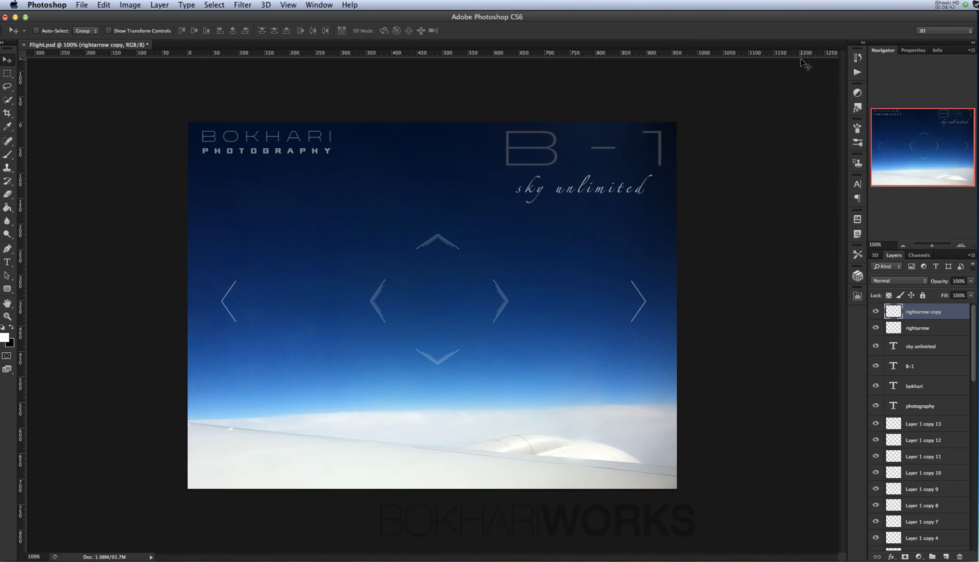
{"action": "mouse_move", "coordinate": [715, 76]}
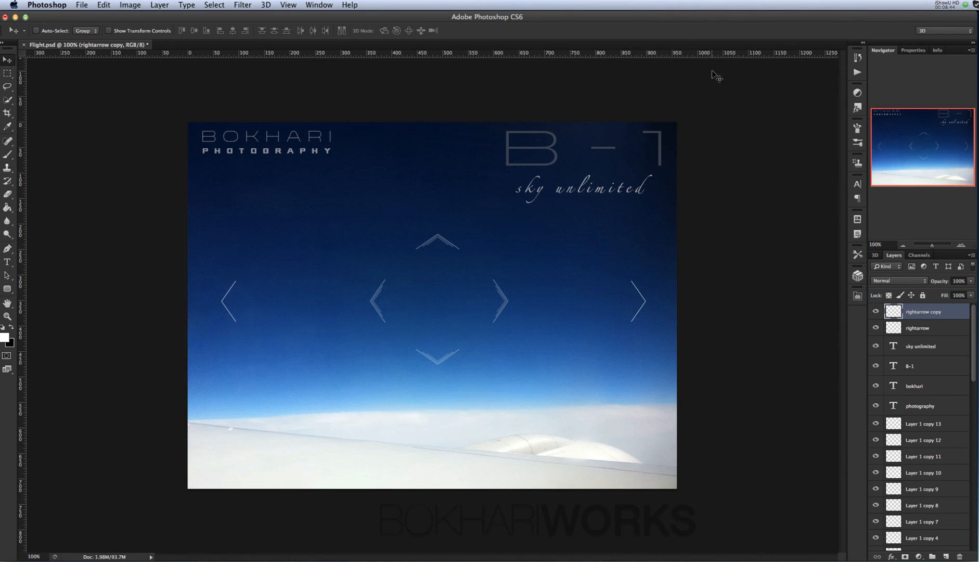
{"action": "mouse_move", "coordinate": [749, 73]}
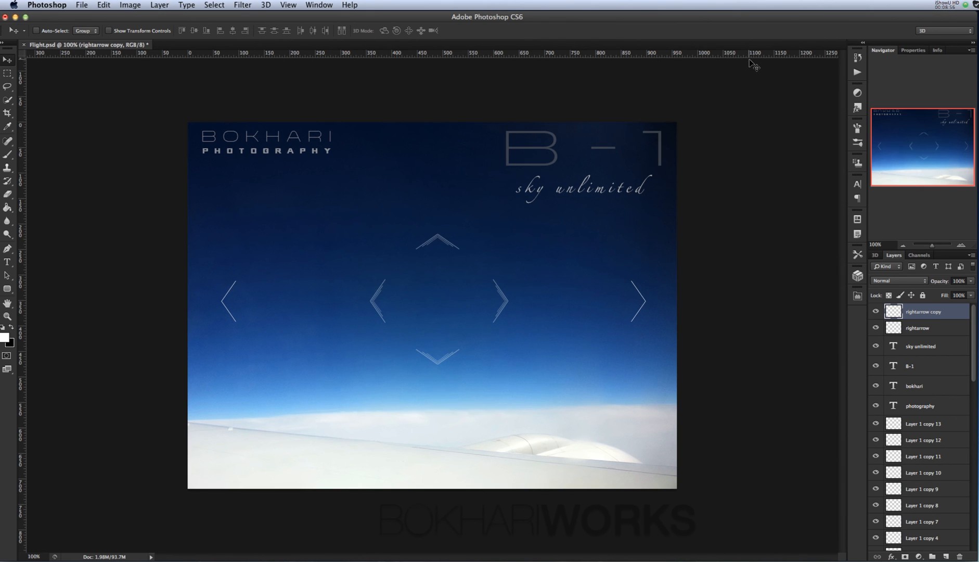
{"action": "mouse_move", "coordinate": [719, 103]}
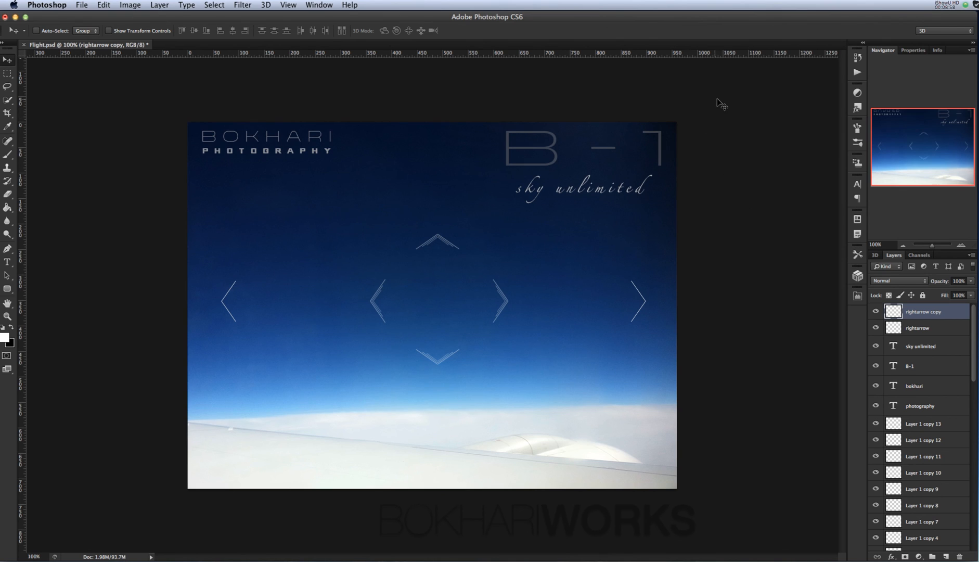
{"action": "mouse_move", "coordinate": [696, 94]}
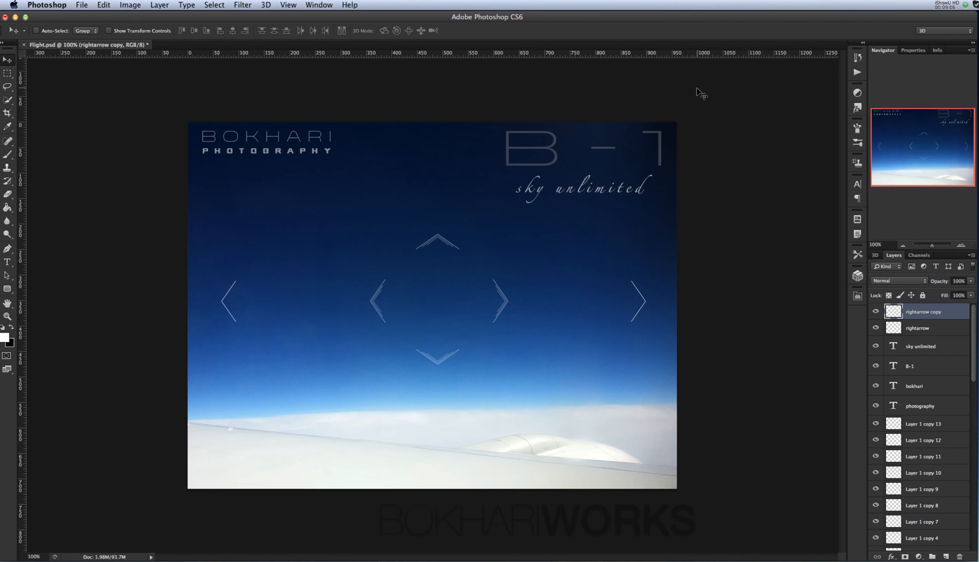
{"action": "mouse_move", "coordinate": [703, 94]}
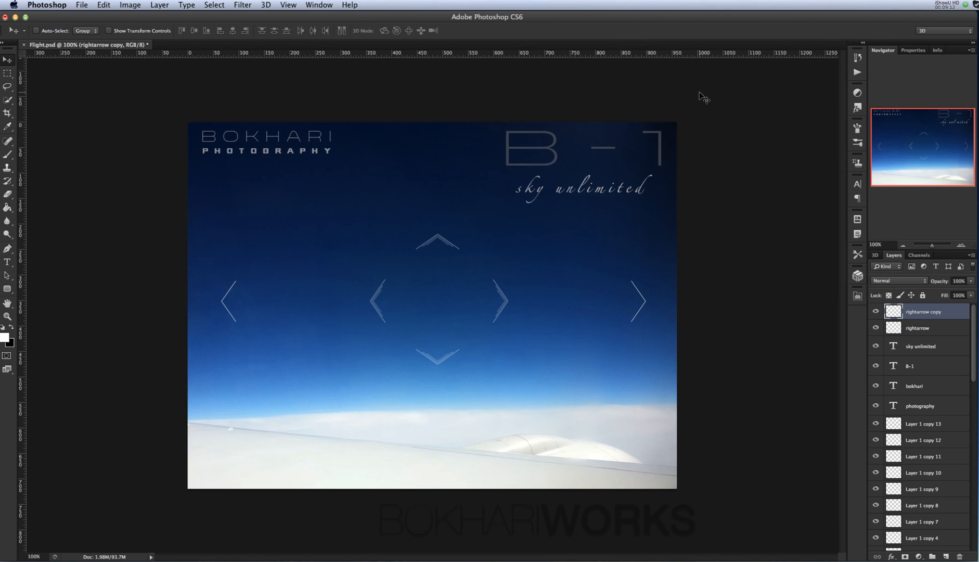
{"action": "mouse_move", "coordinate": [715, 98]}
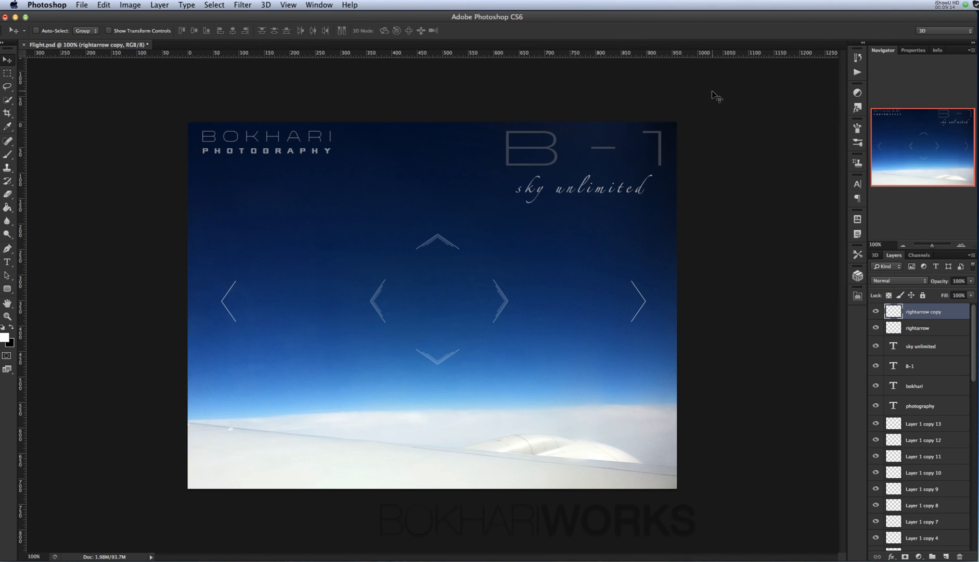
{"action": "mouse_move", "coordinate": [785, 82]}
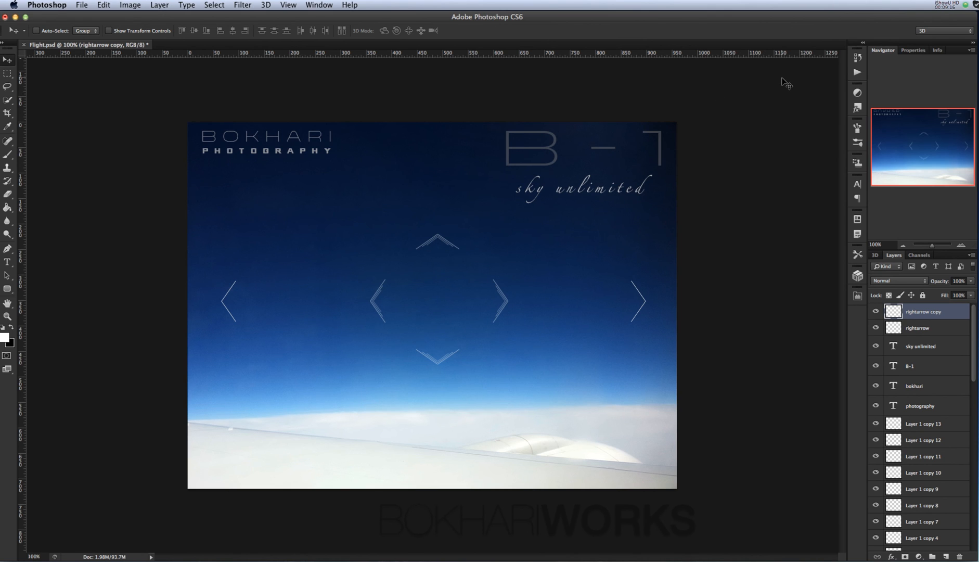